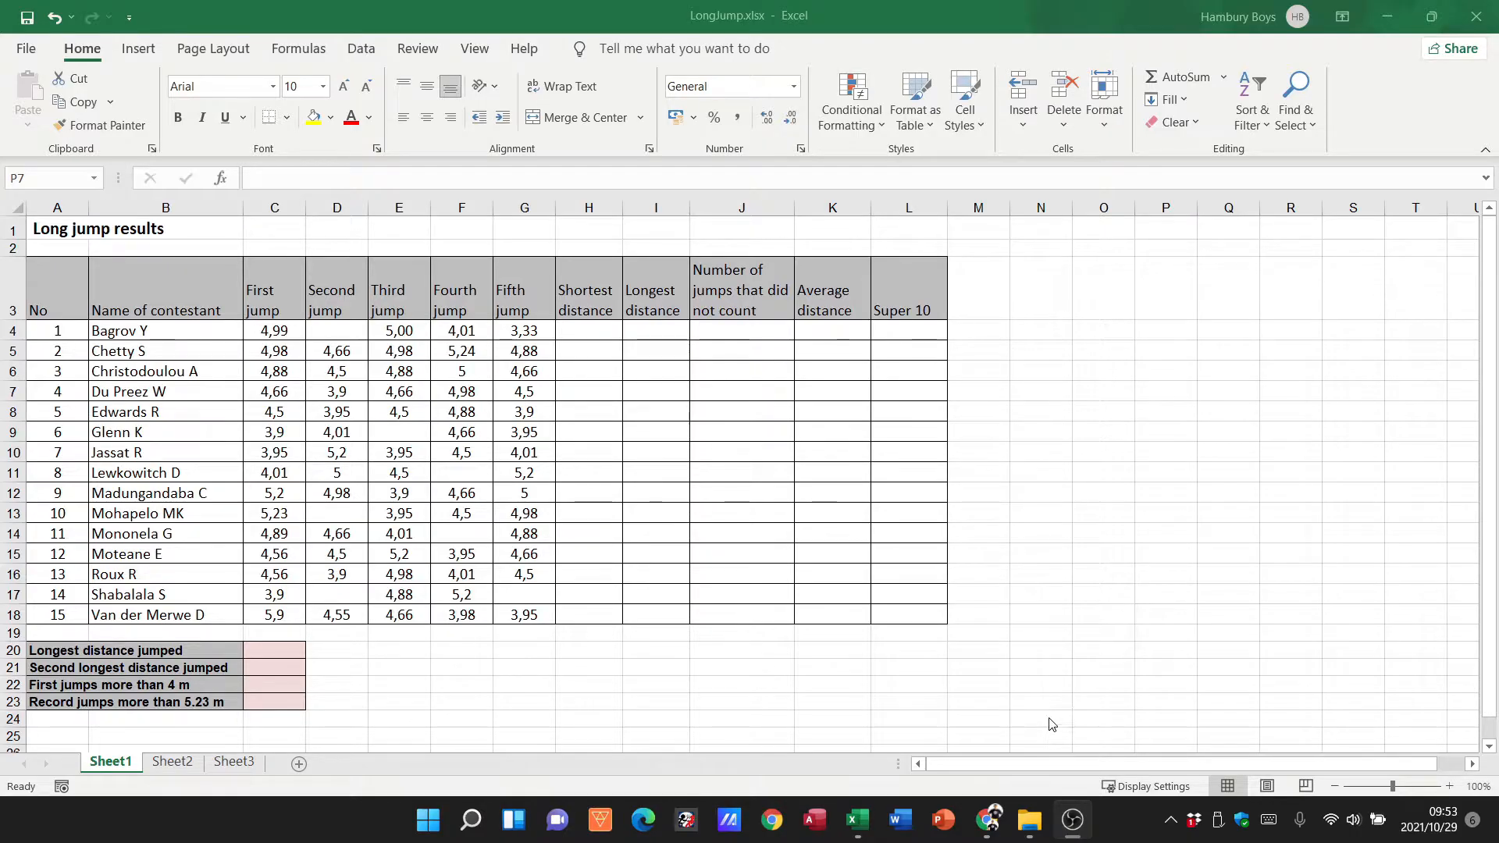
# Make the Name of contestant heading in B3 red, removing a trial yellow fill
pyautogui.click(1166, 391)
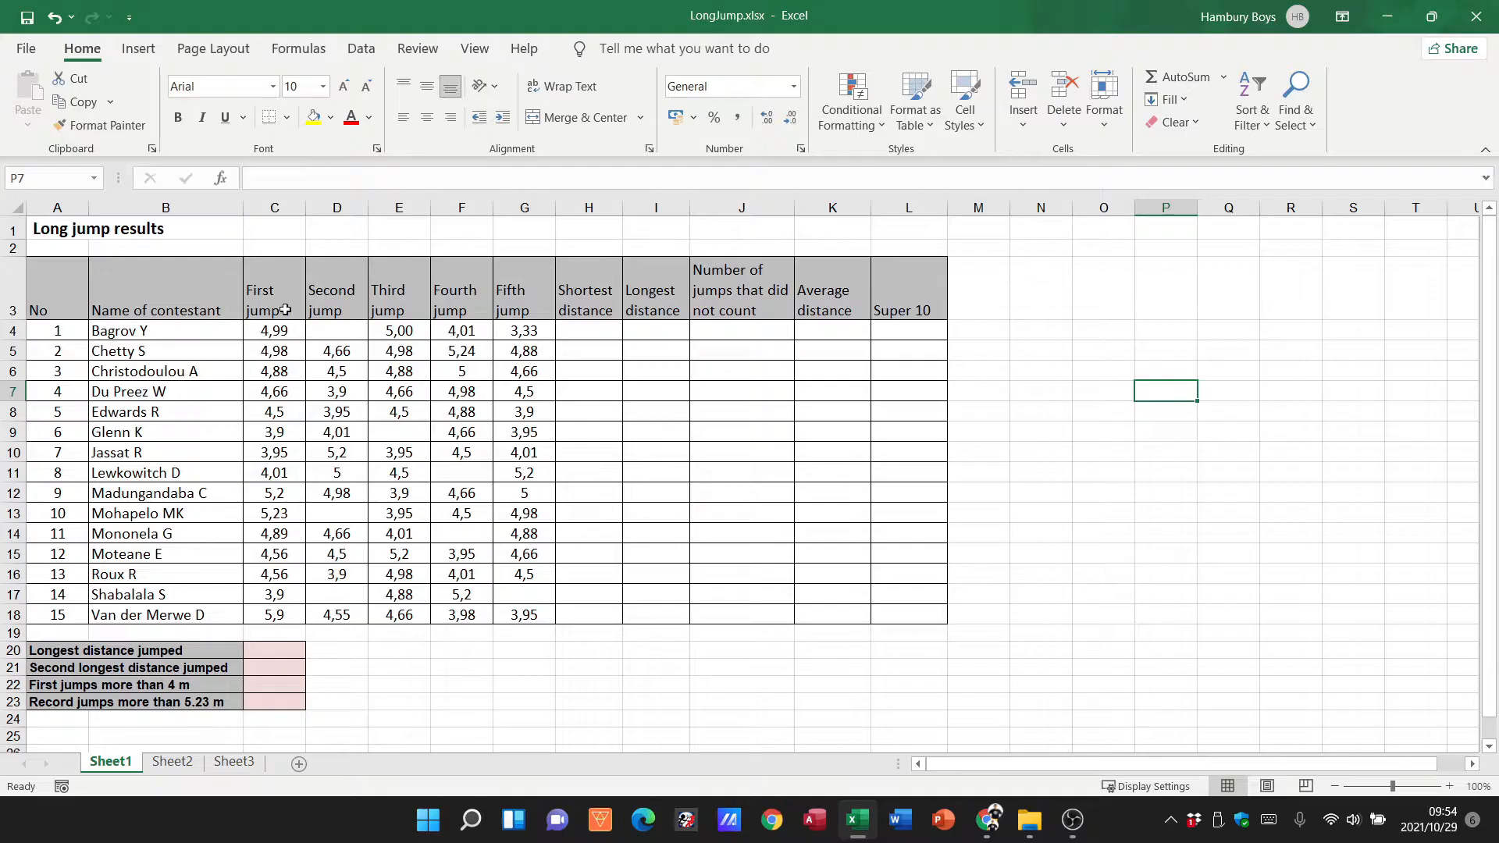
pyautogui.moveTo(568, 664)
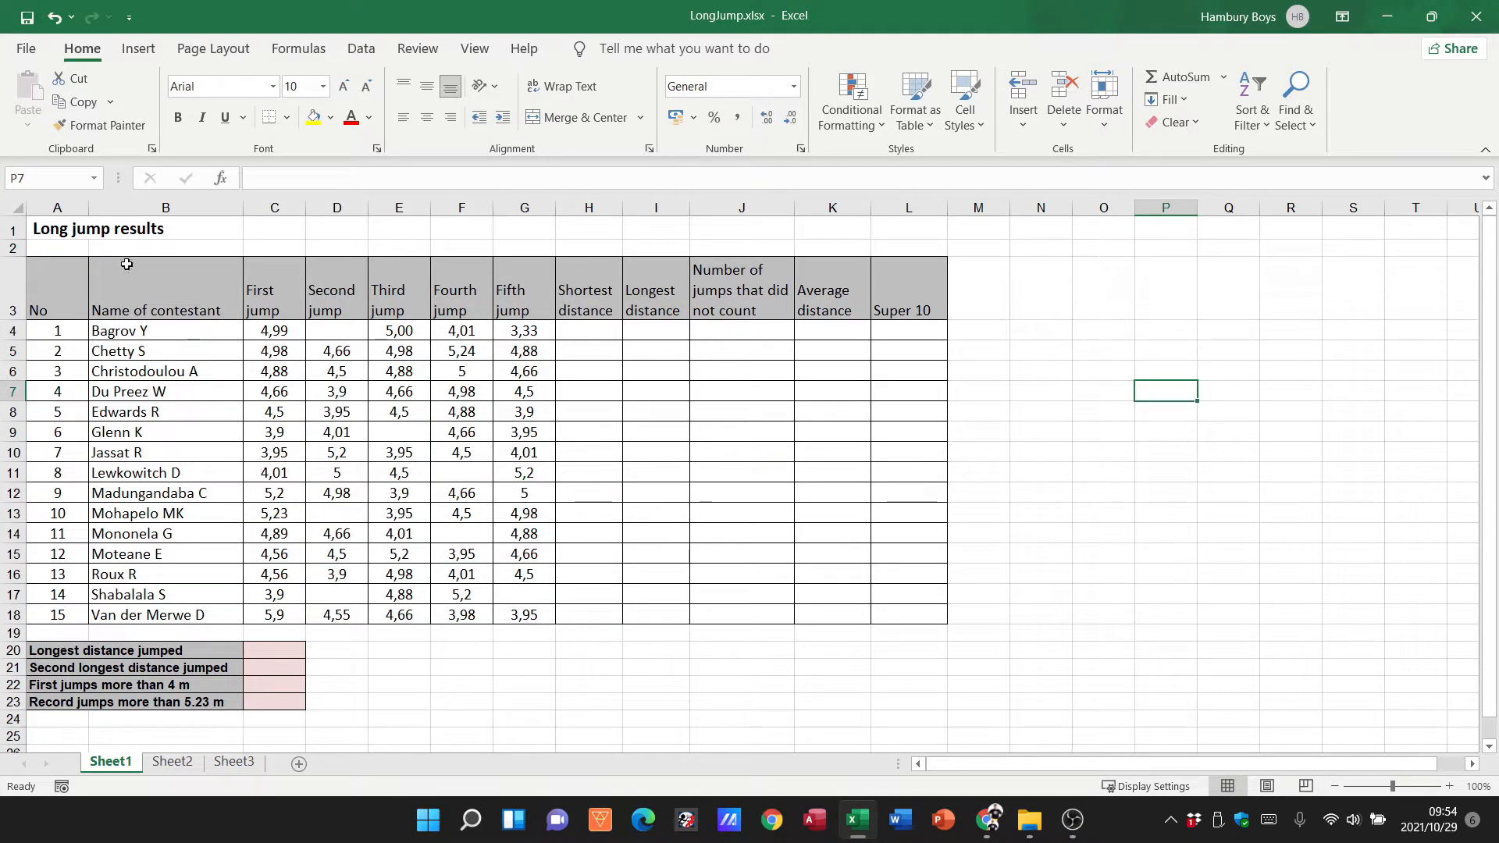
pyautogui.click(165, 297)
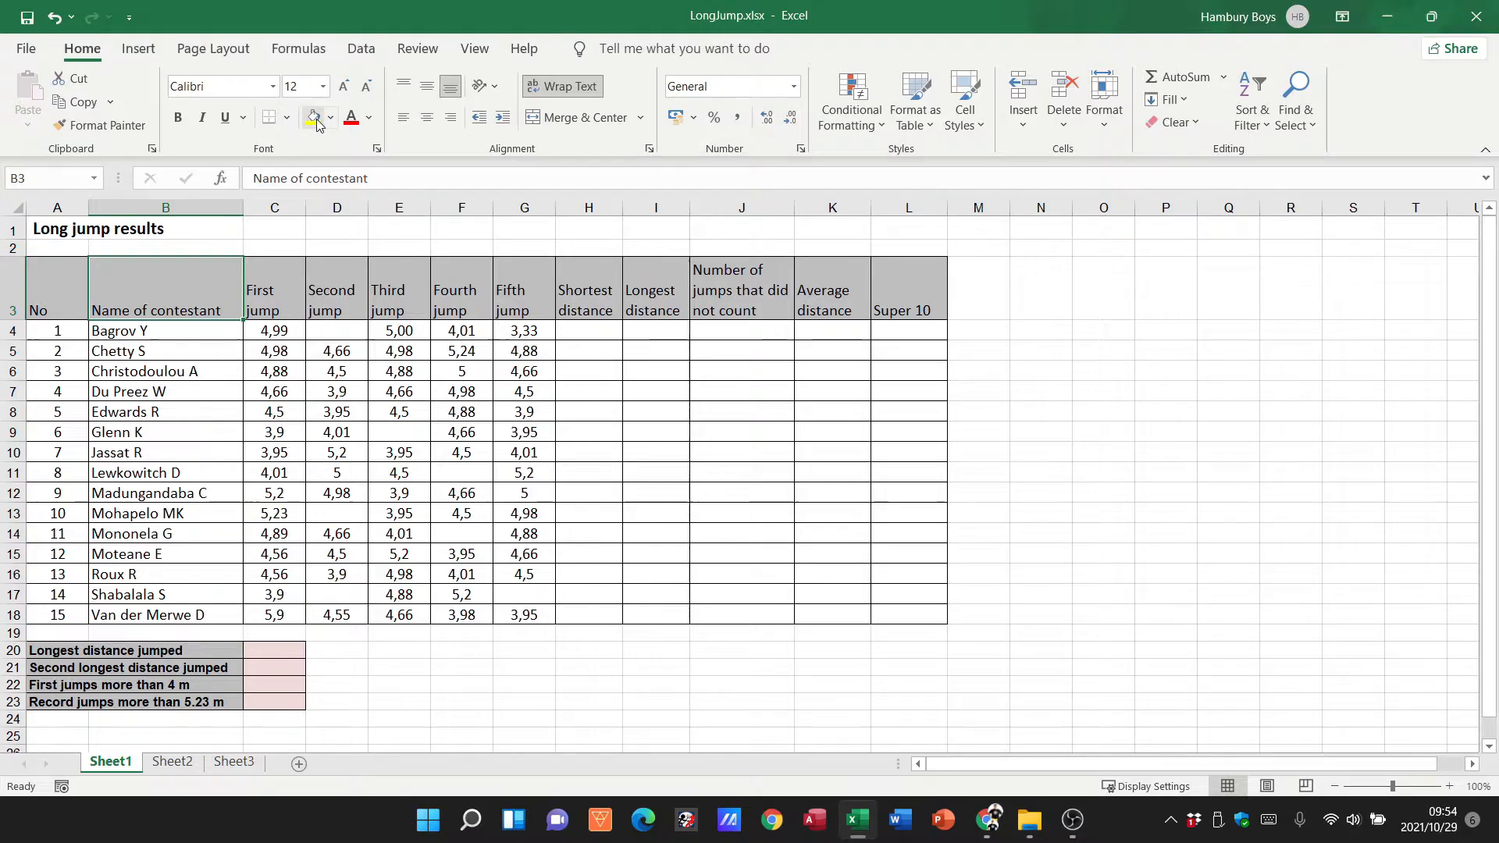
pyautogui.click(310, 116)
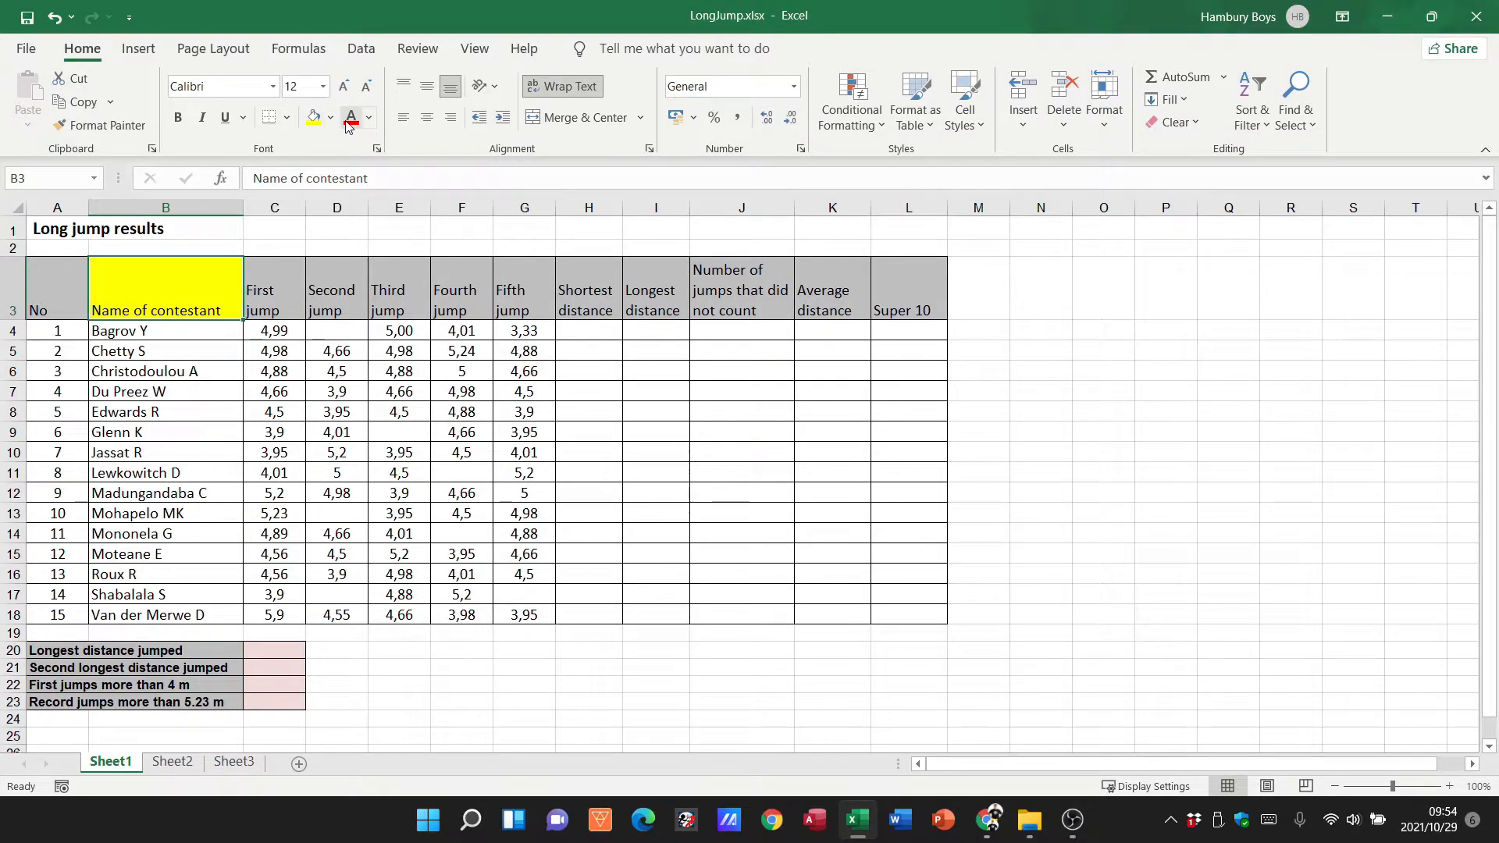
pyautogui.click(314, 116)
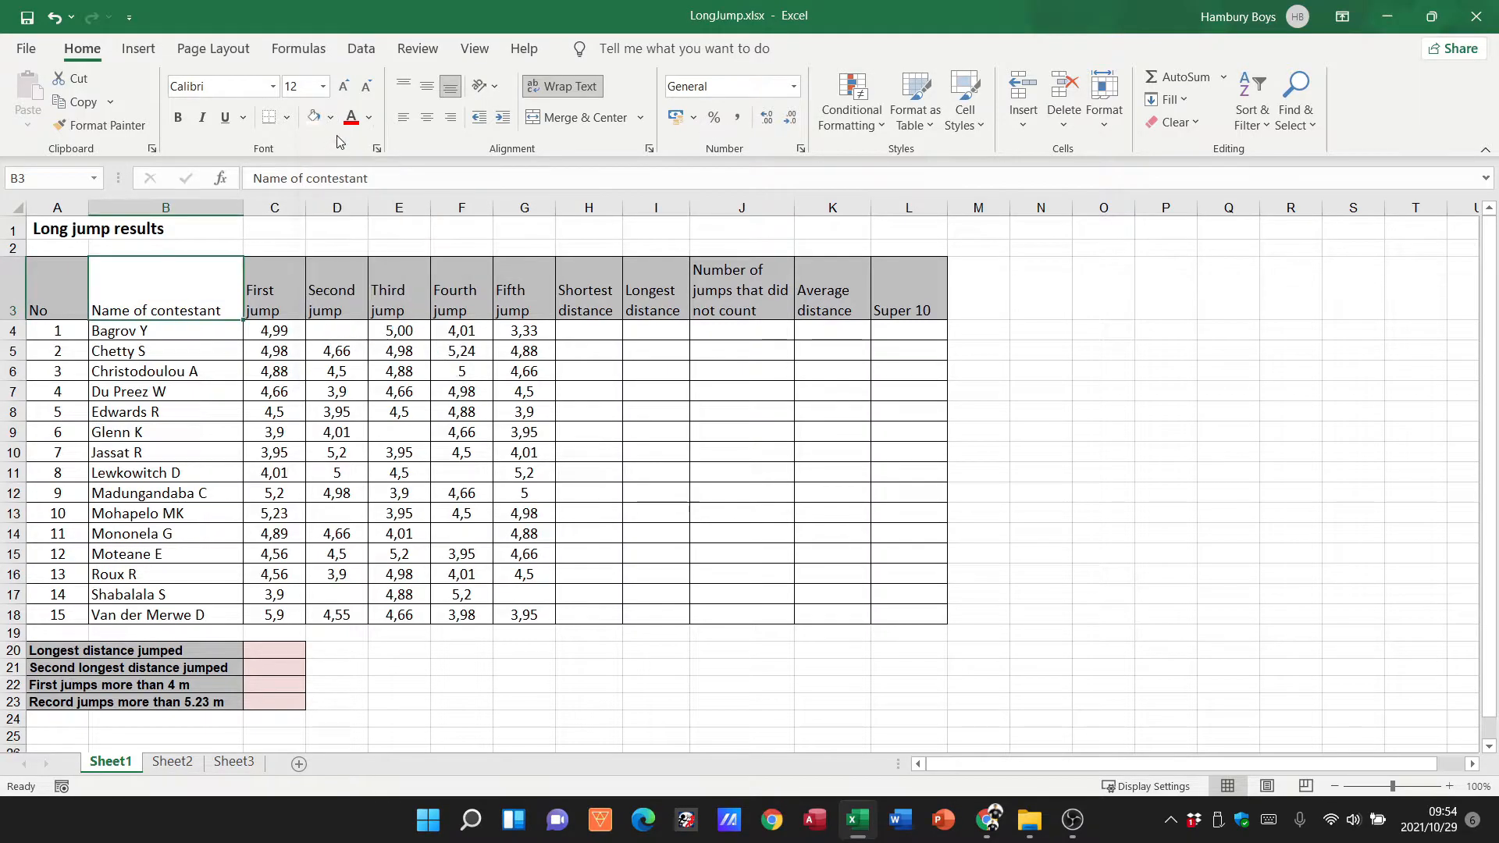
pyautogui.click(350, 116)
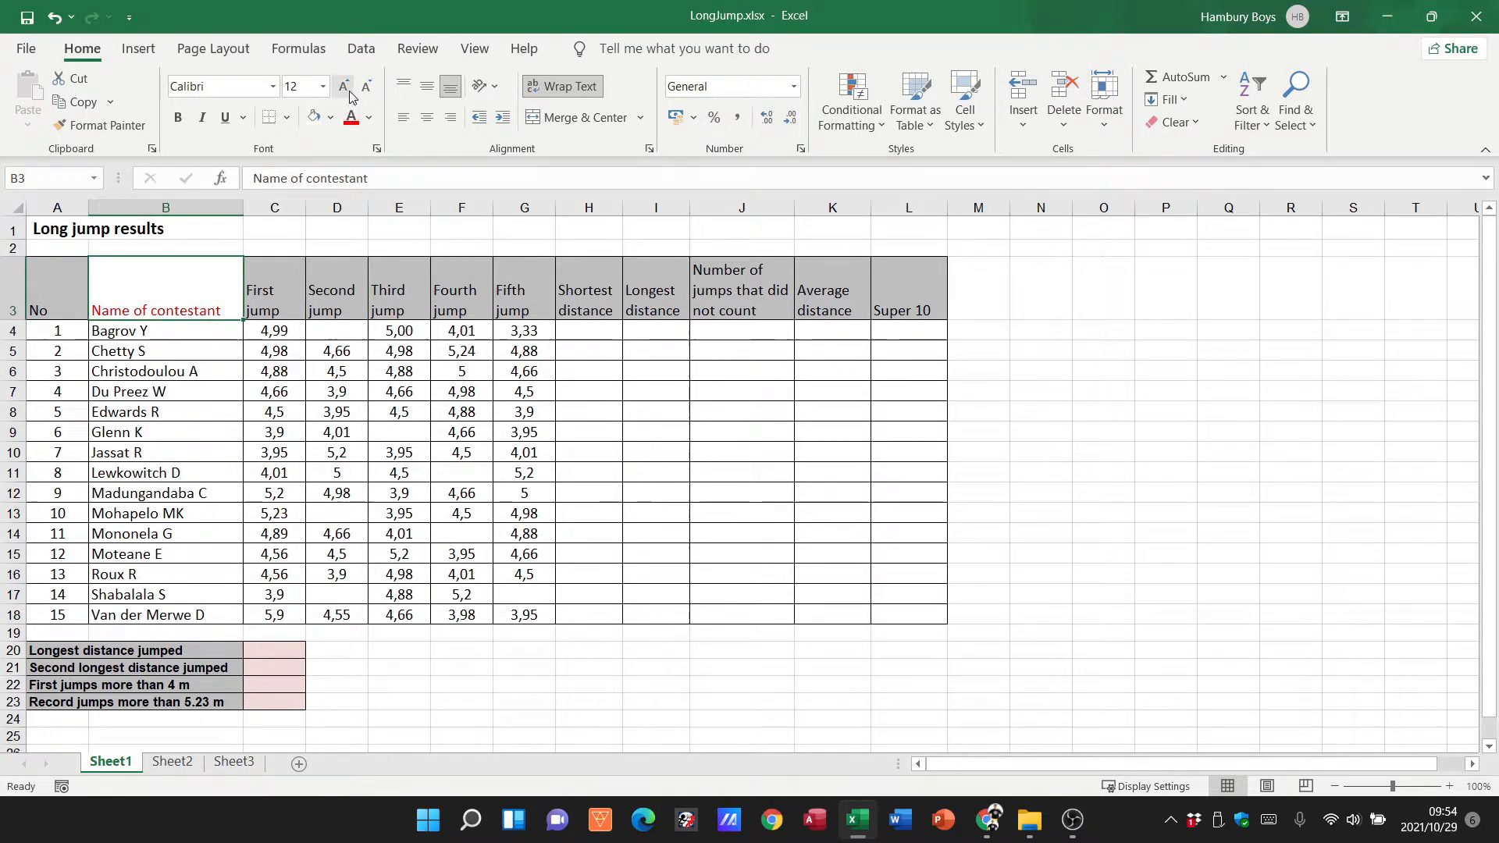
pyautogui.click(344, 85)
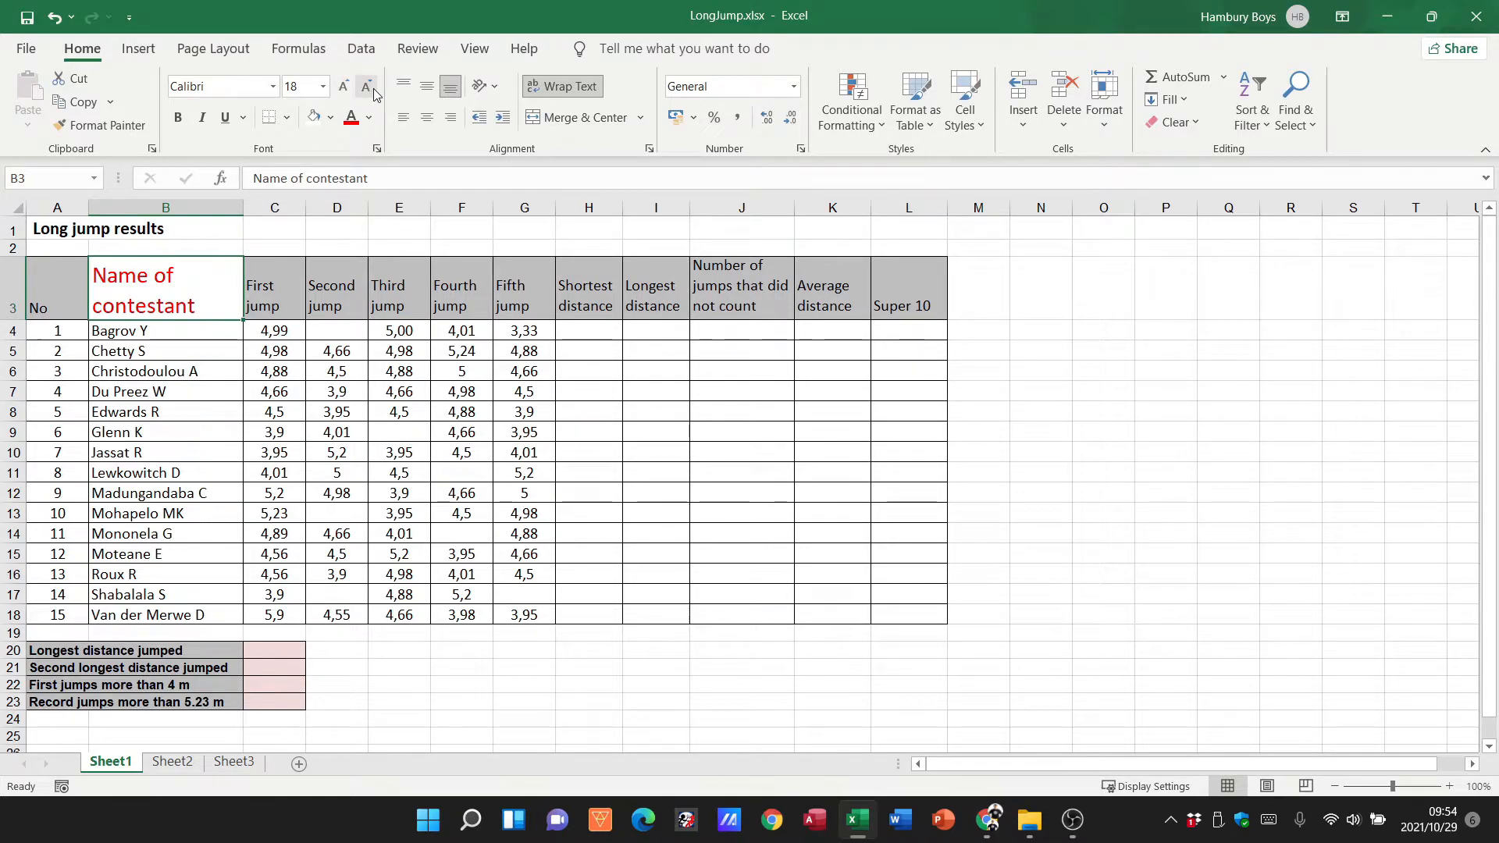
pyautogui.click(366, 86)
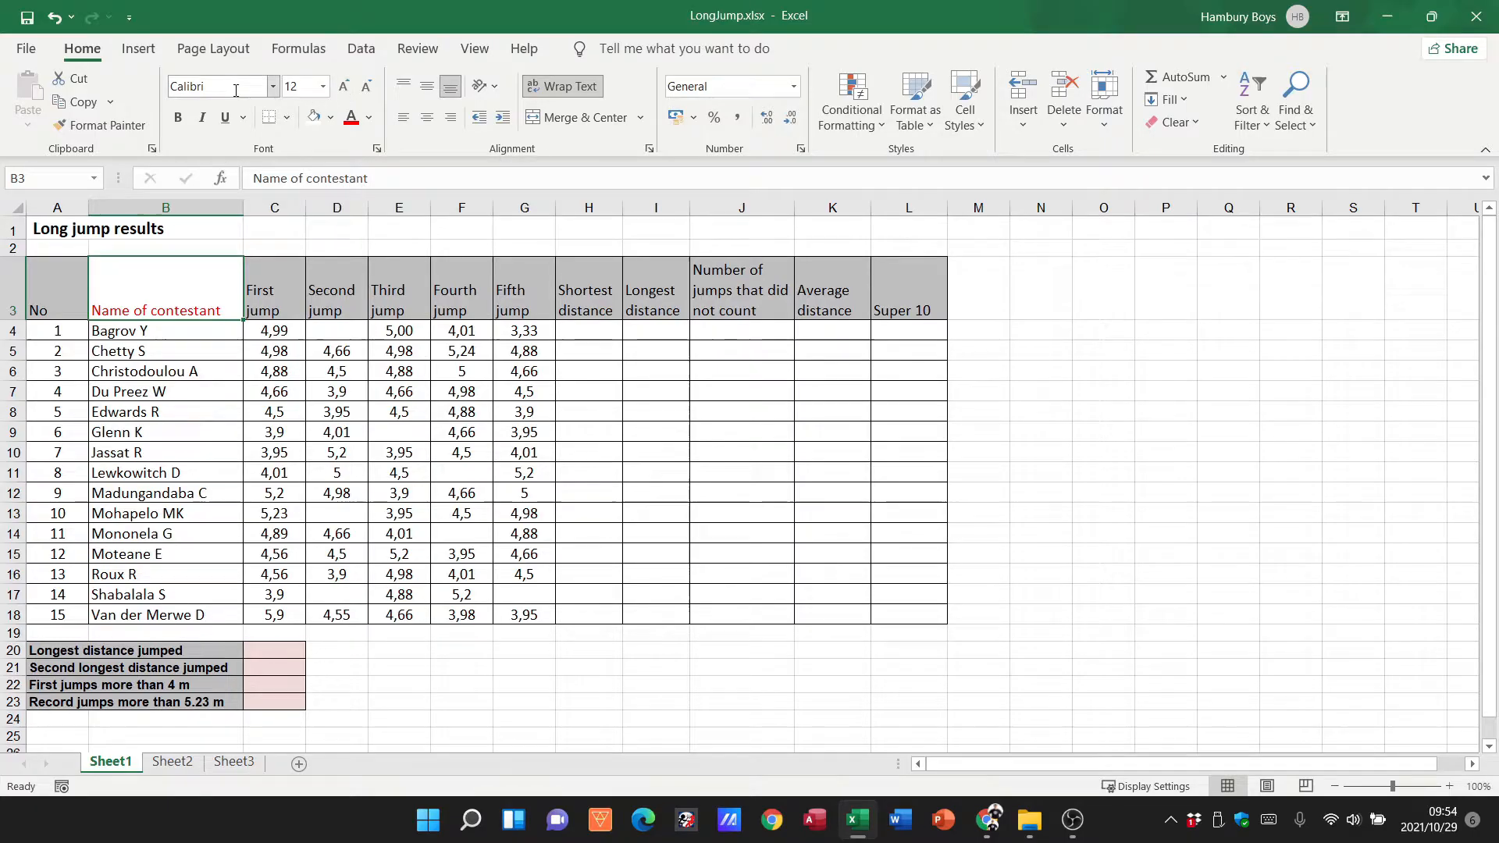
# Set the red contestant heading's font to Aharoni and centre it in B3
pyautogui.click(273, 86)
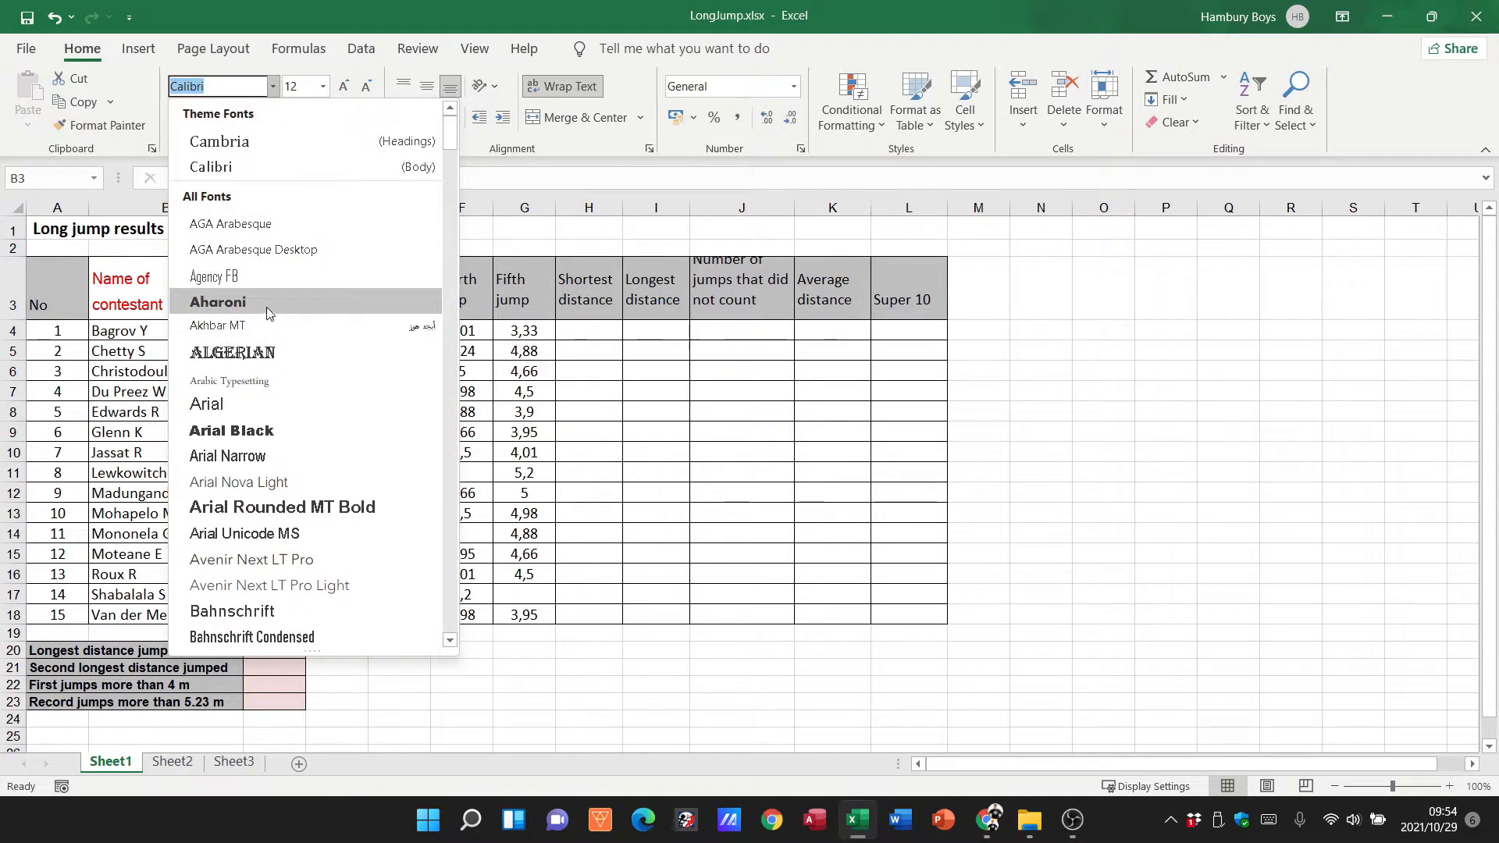
pyautogui.click(217, 302)
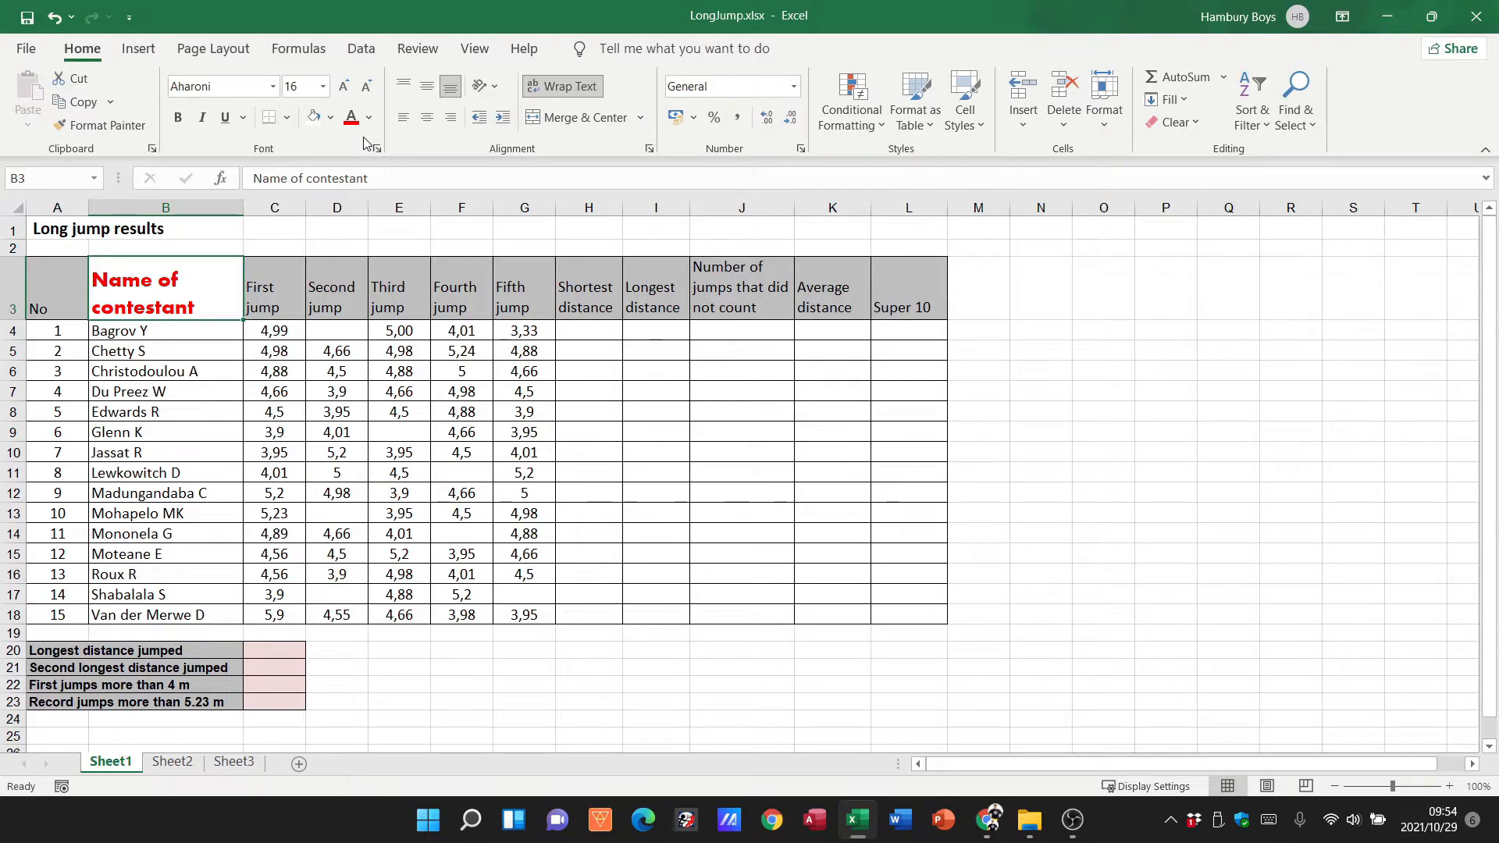
pyautogui.click(403, 86)
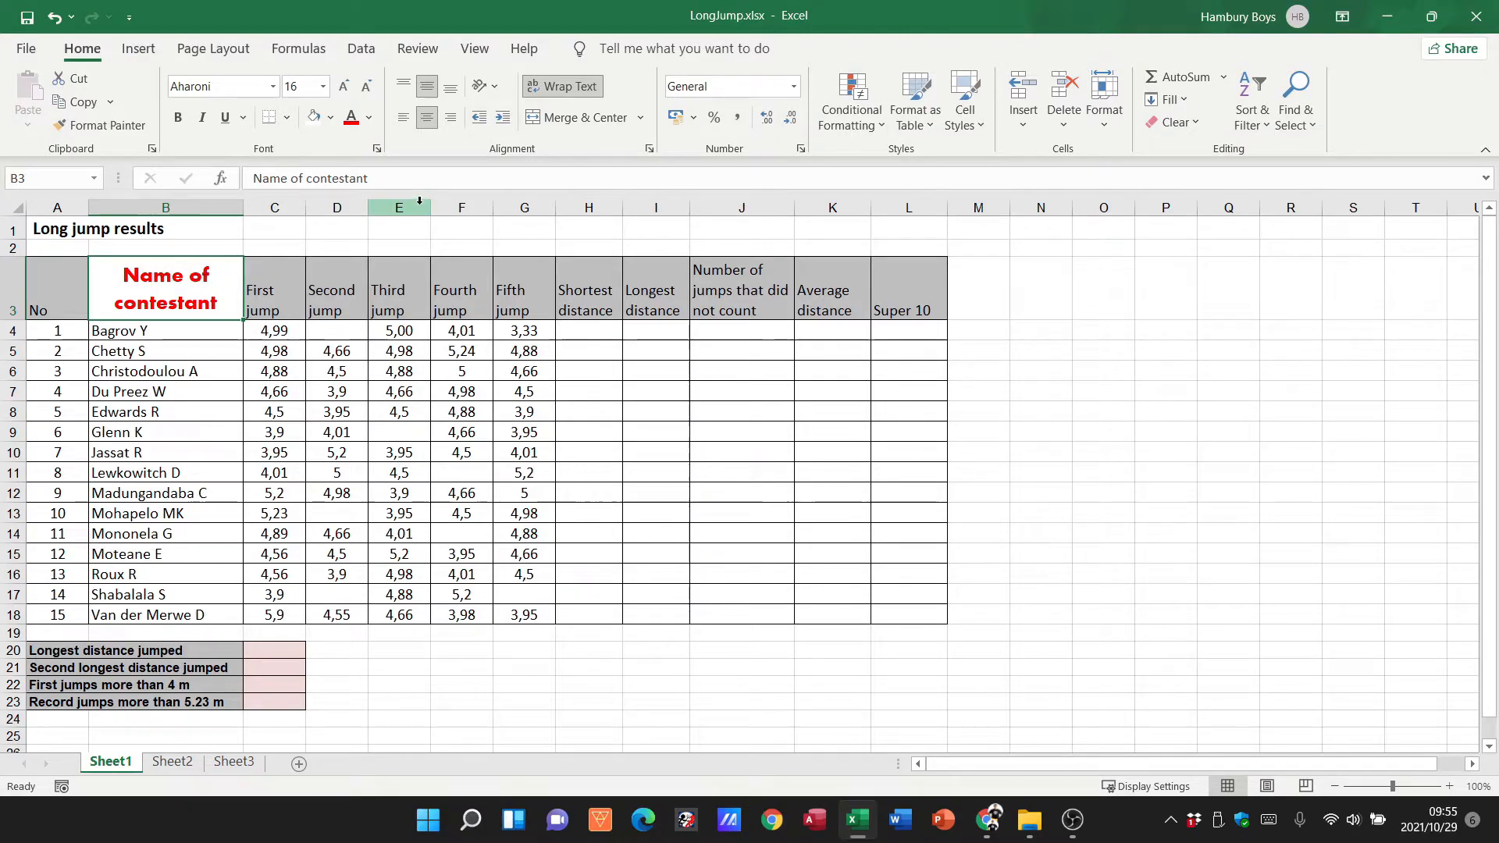
pyautogui.moveTo(481, 87)
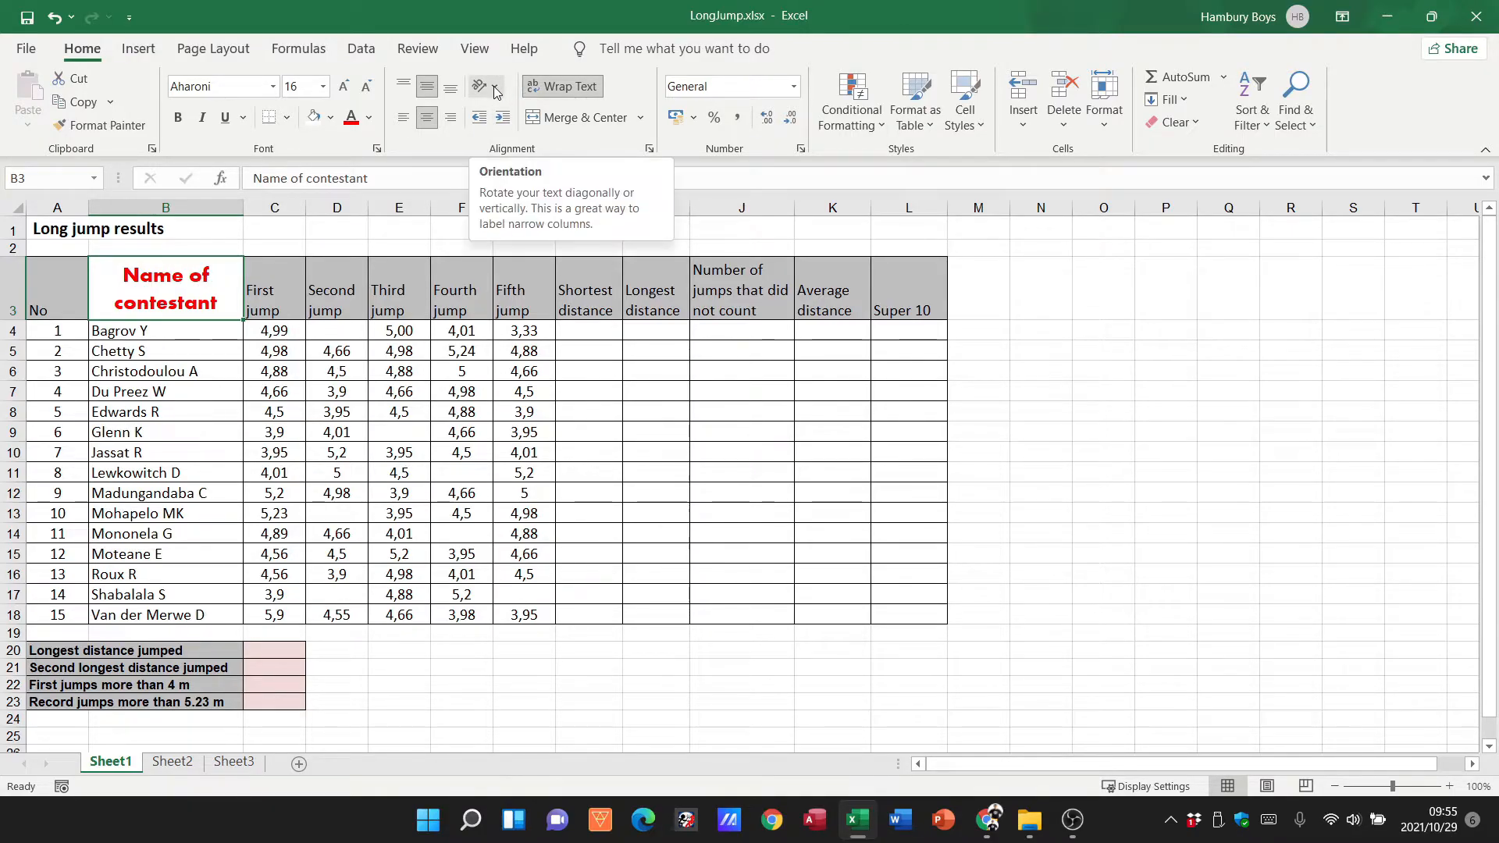
# Rotate the contestant heading text downward after trying the counterclockwise and vertical orientations
pyautogui.click(483, 87)
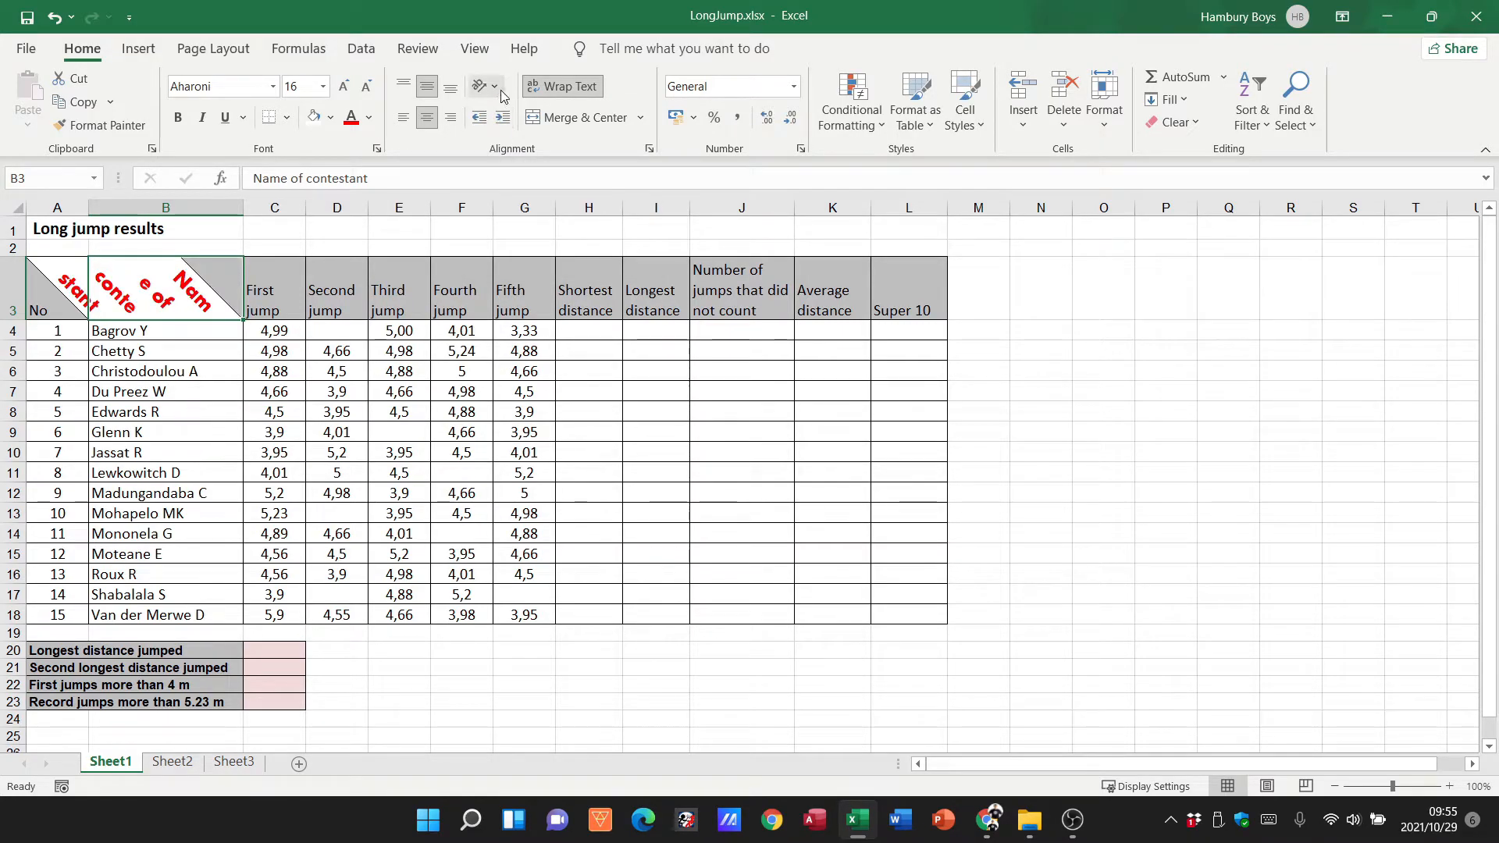
pyautogui.click(495, 86)
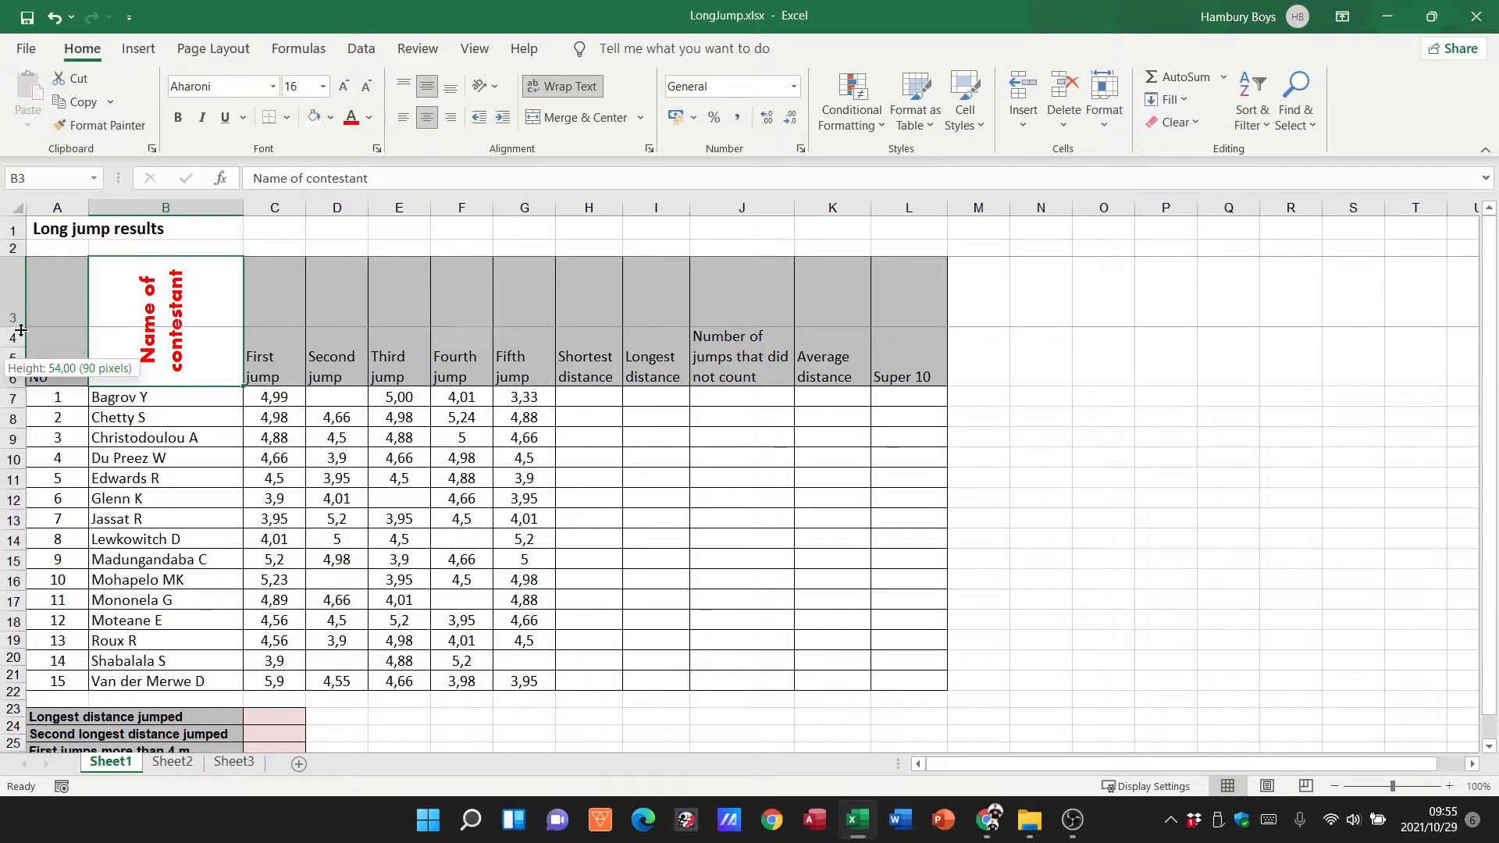
pyautogui.click(486, 87)
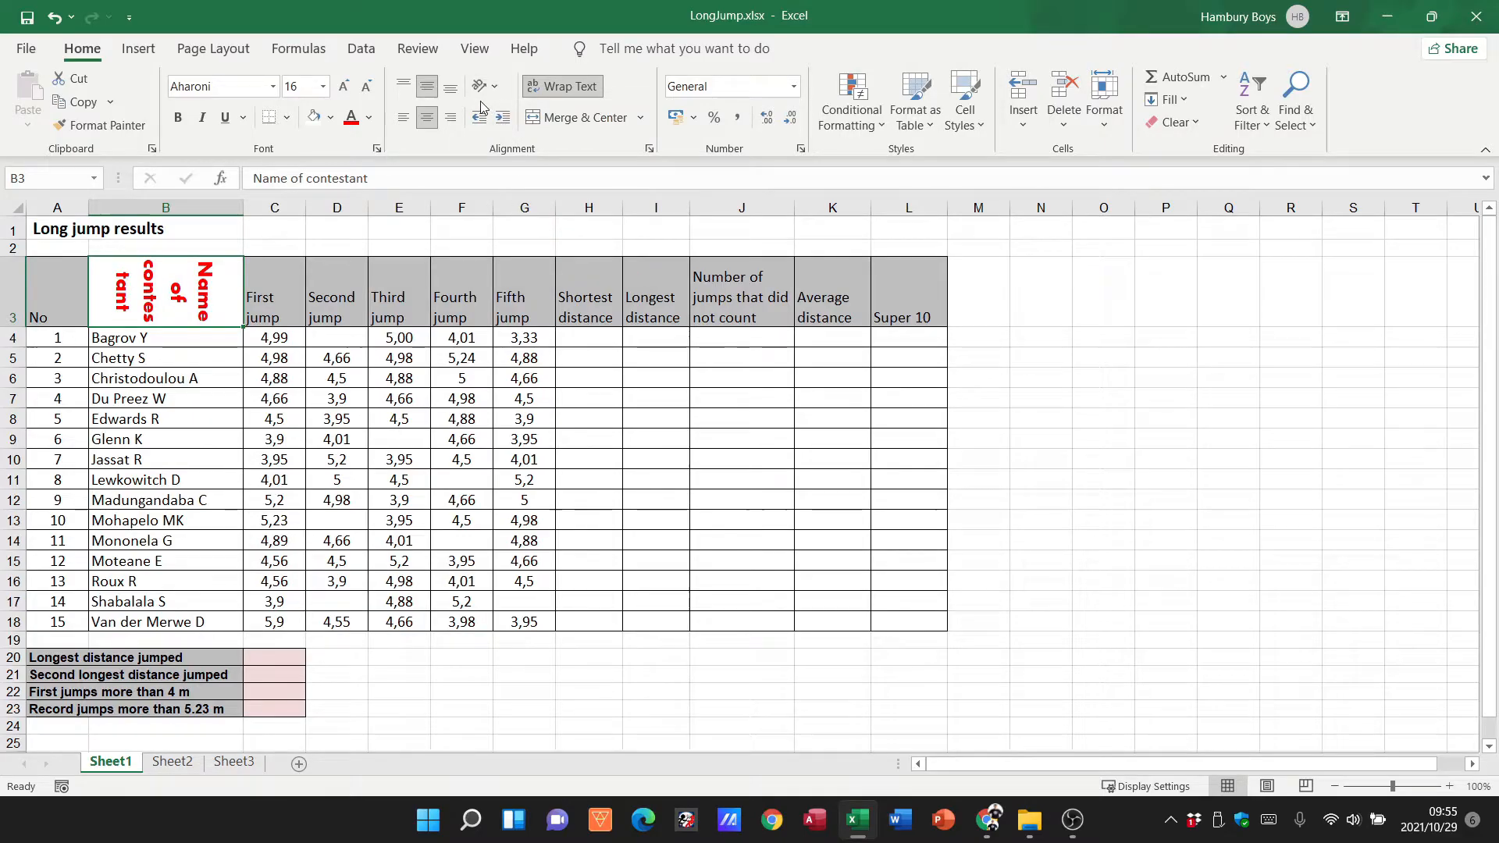
pyautogui.click(504, 86)
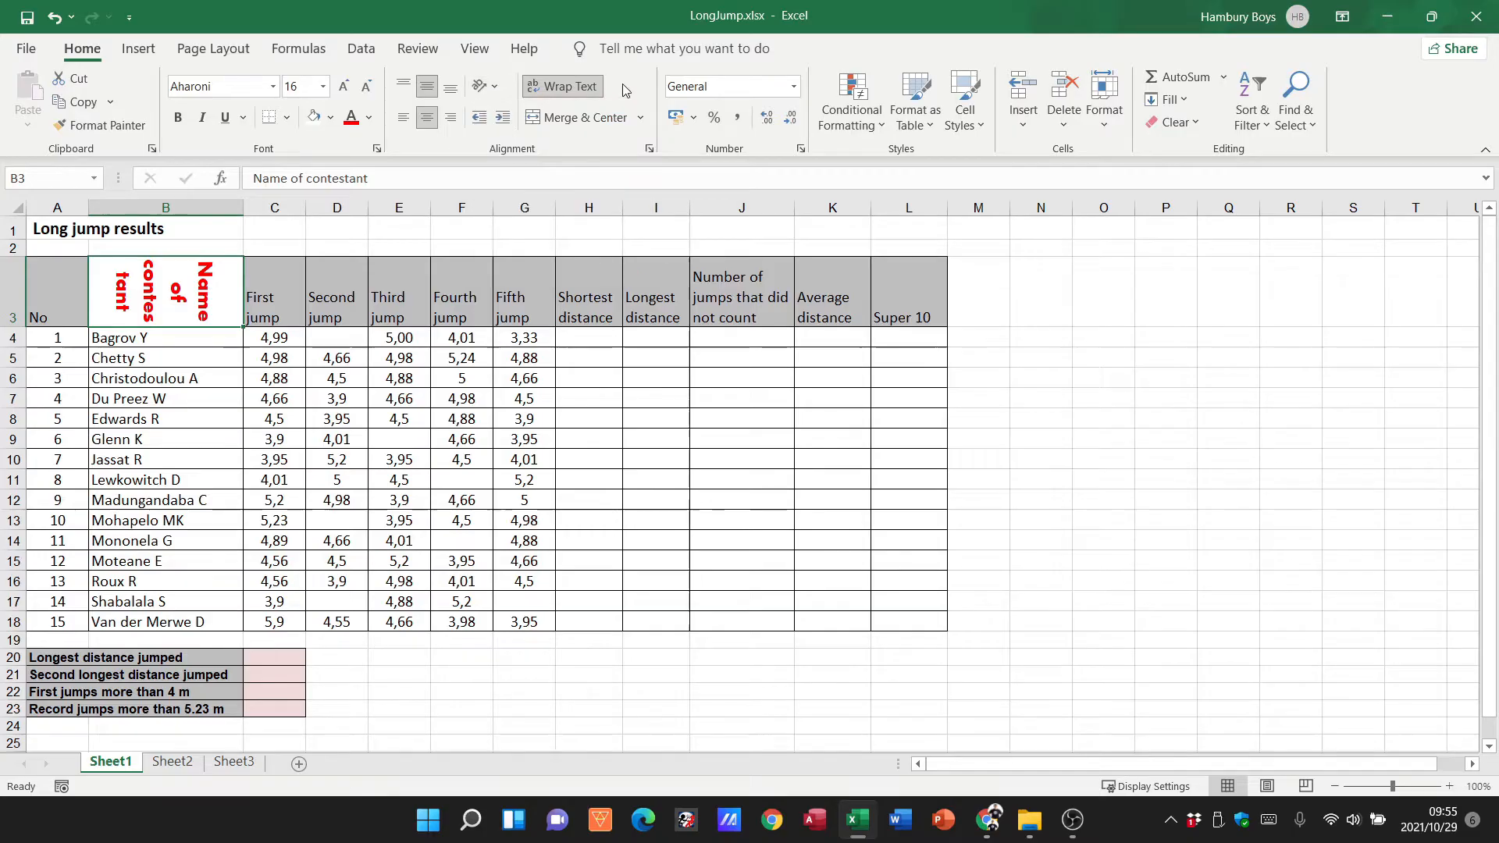
pyautogui.click(562, 86)
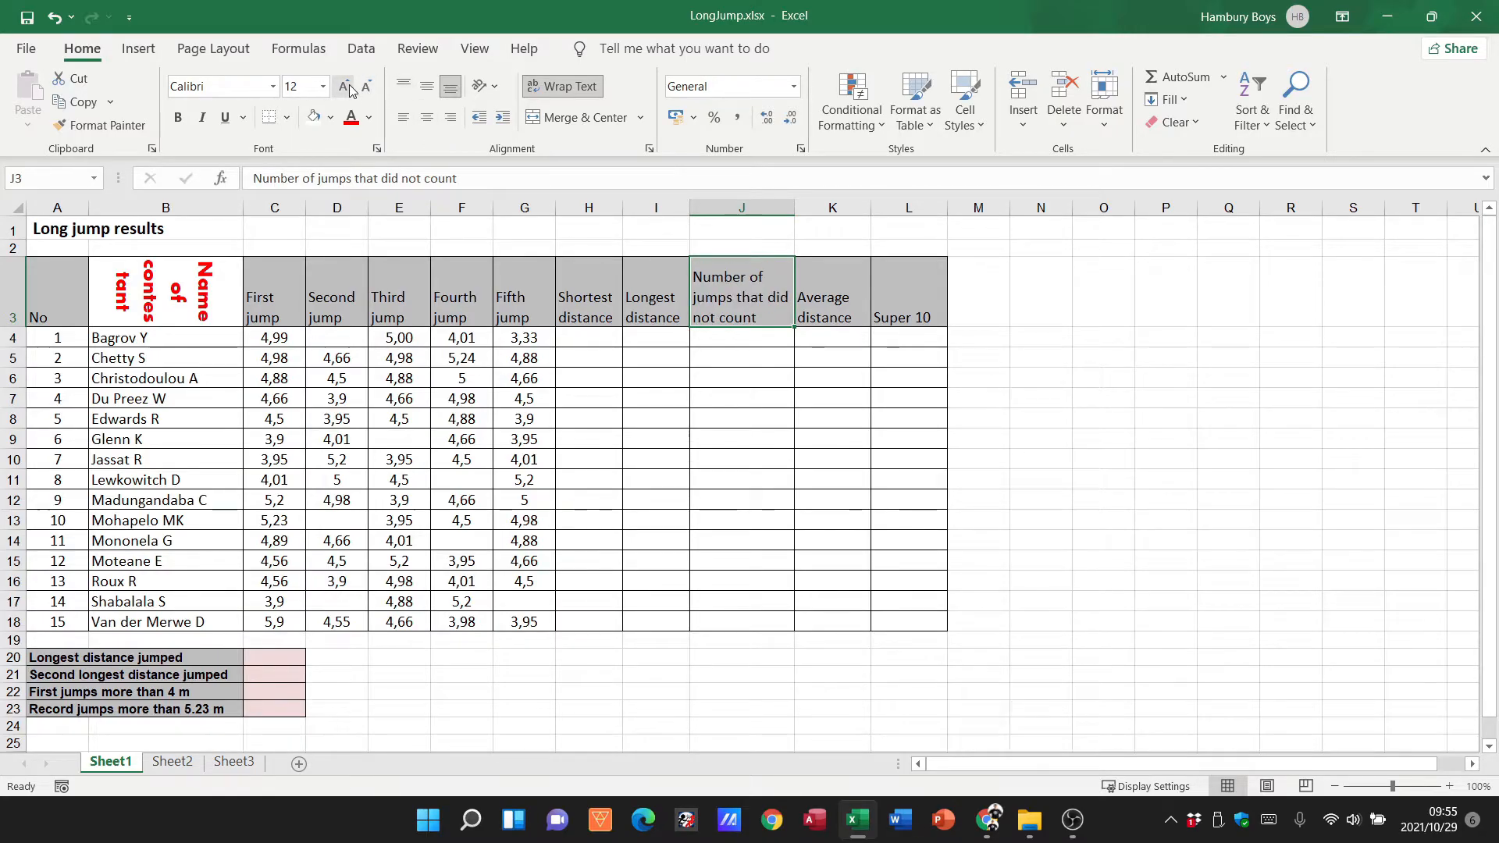
# Enlarge the 'Number of jumps that did not count' heading to 18 and turn off wrapping
pyautogui.click(343, 85)
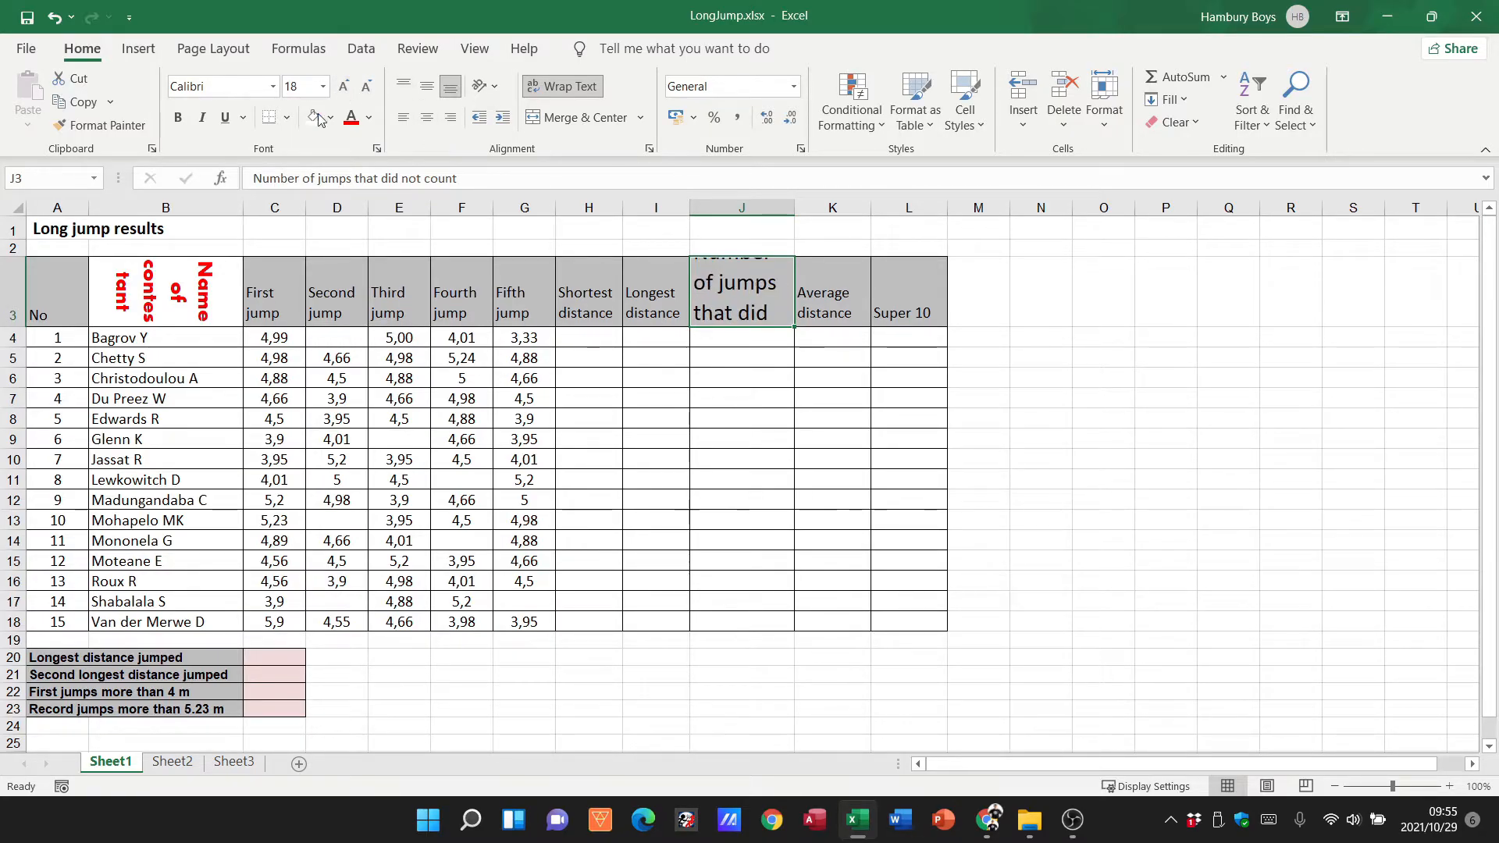
pyautogui.click(562, 86)
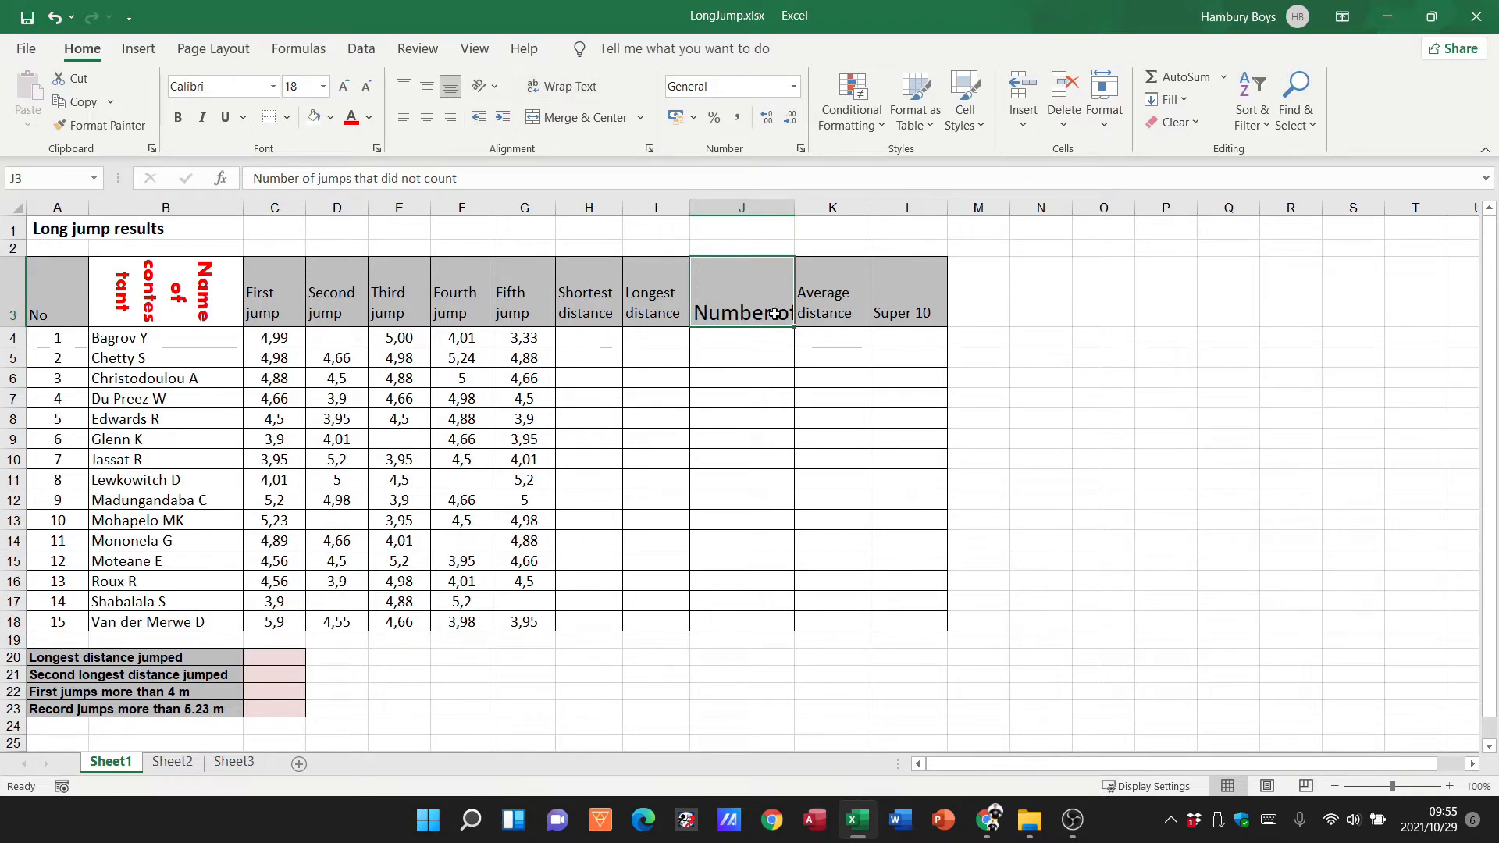
pyautogui.moveTo(797, 208); pyautogui.dragTo(861, 207)
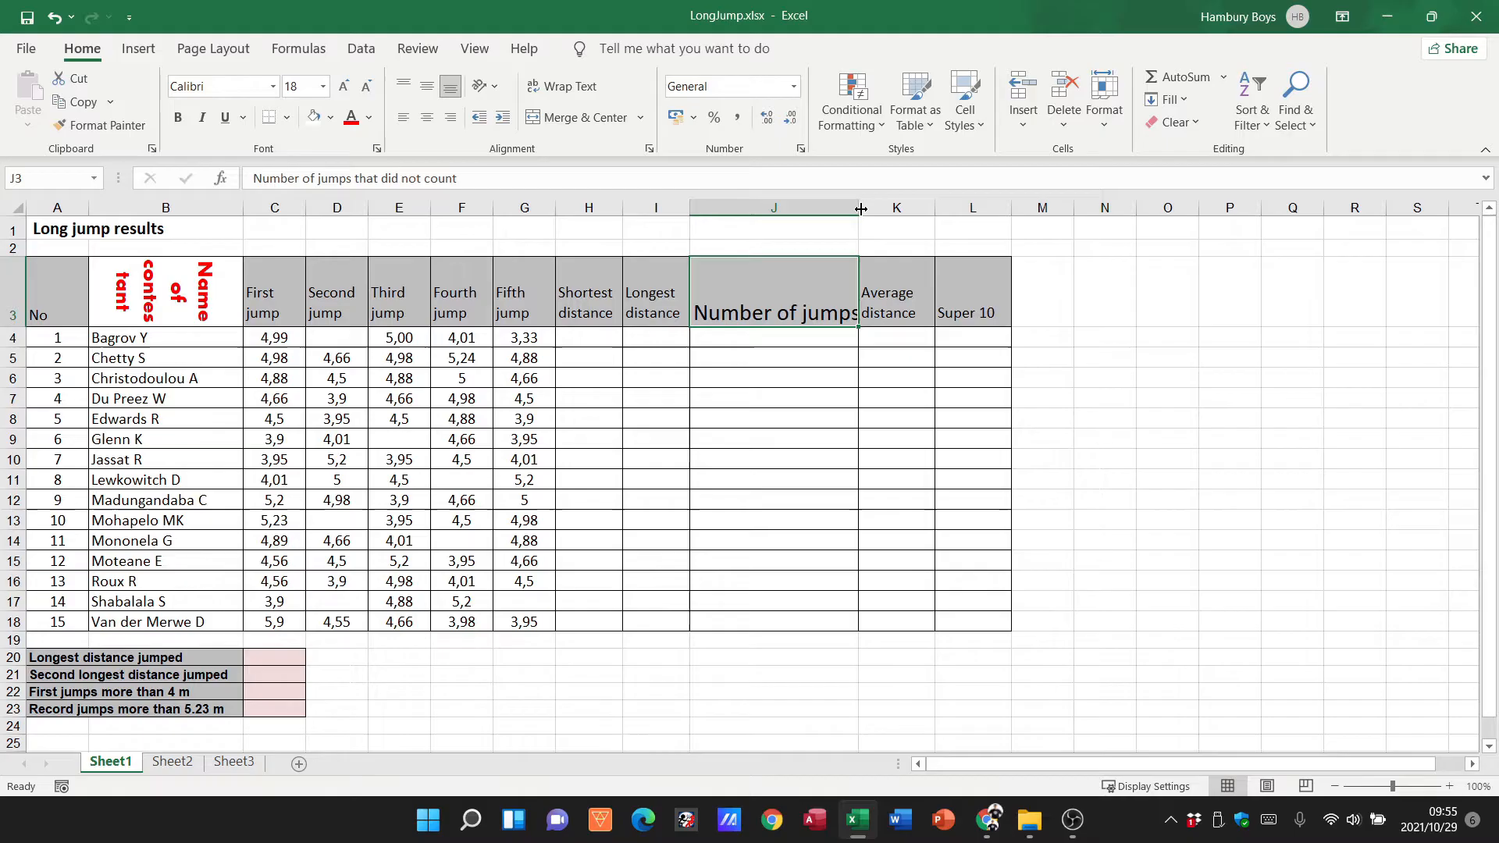
pyautogui.moveTo(861, 208); pyautogui.dragTo(791, 207)
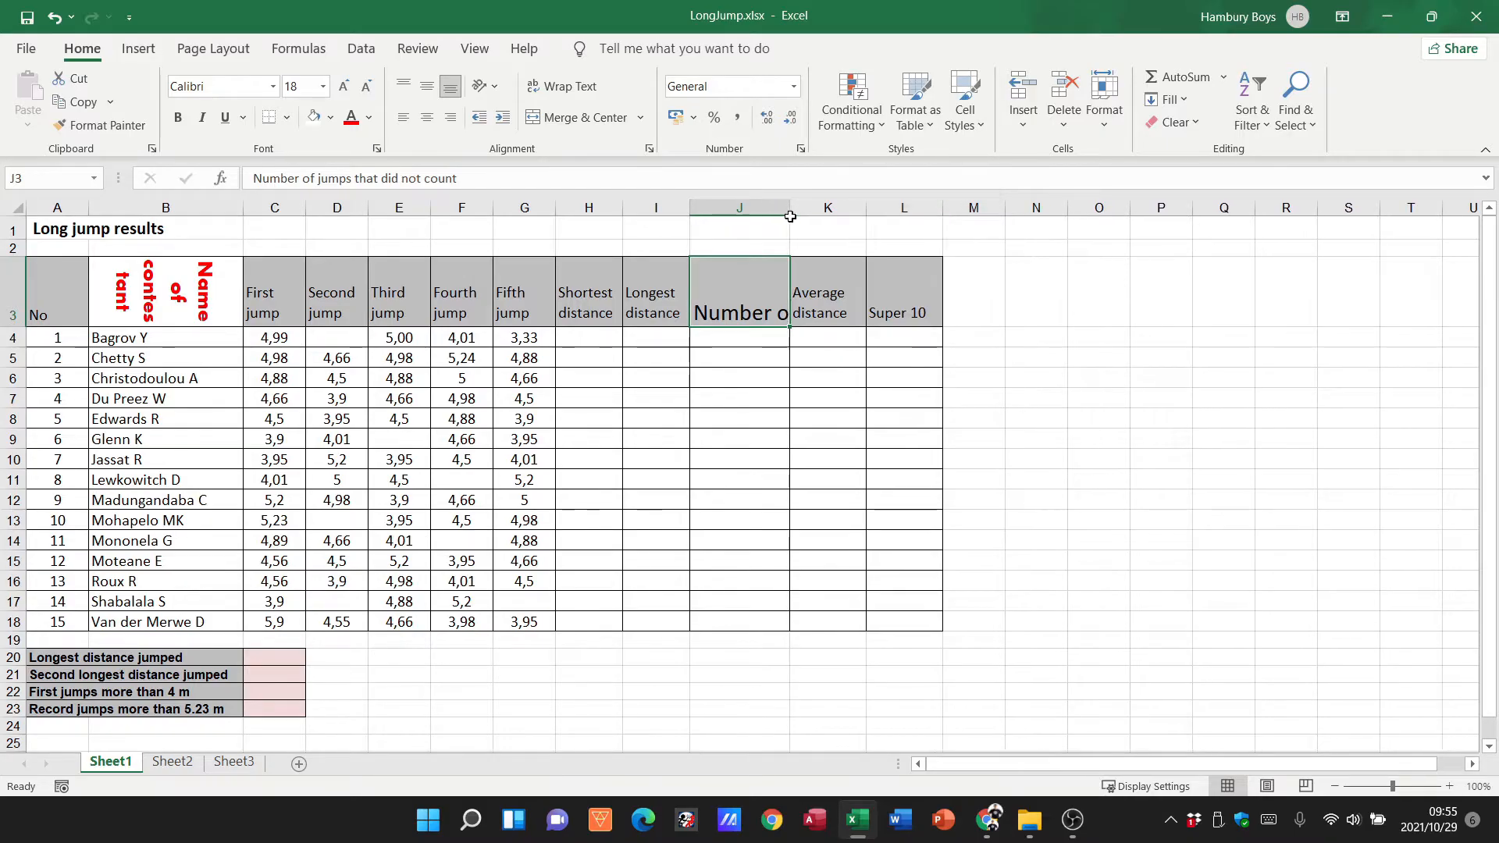
pyautogui.click(562, 86)
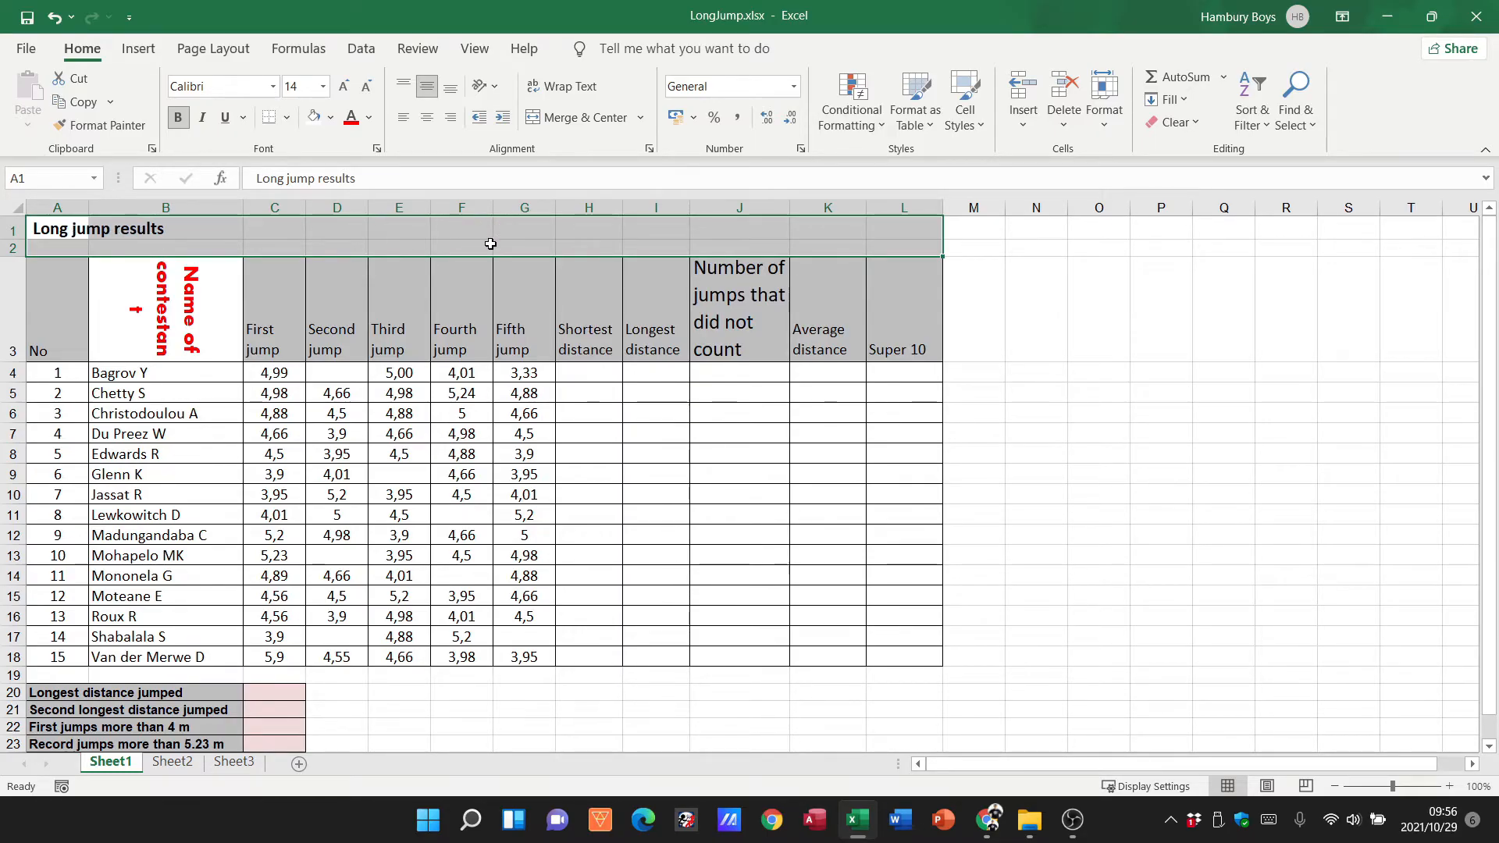
pyautogui.moveTo(314, 247)
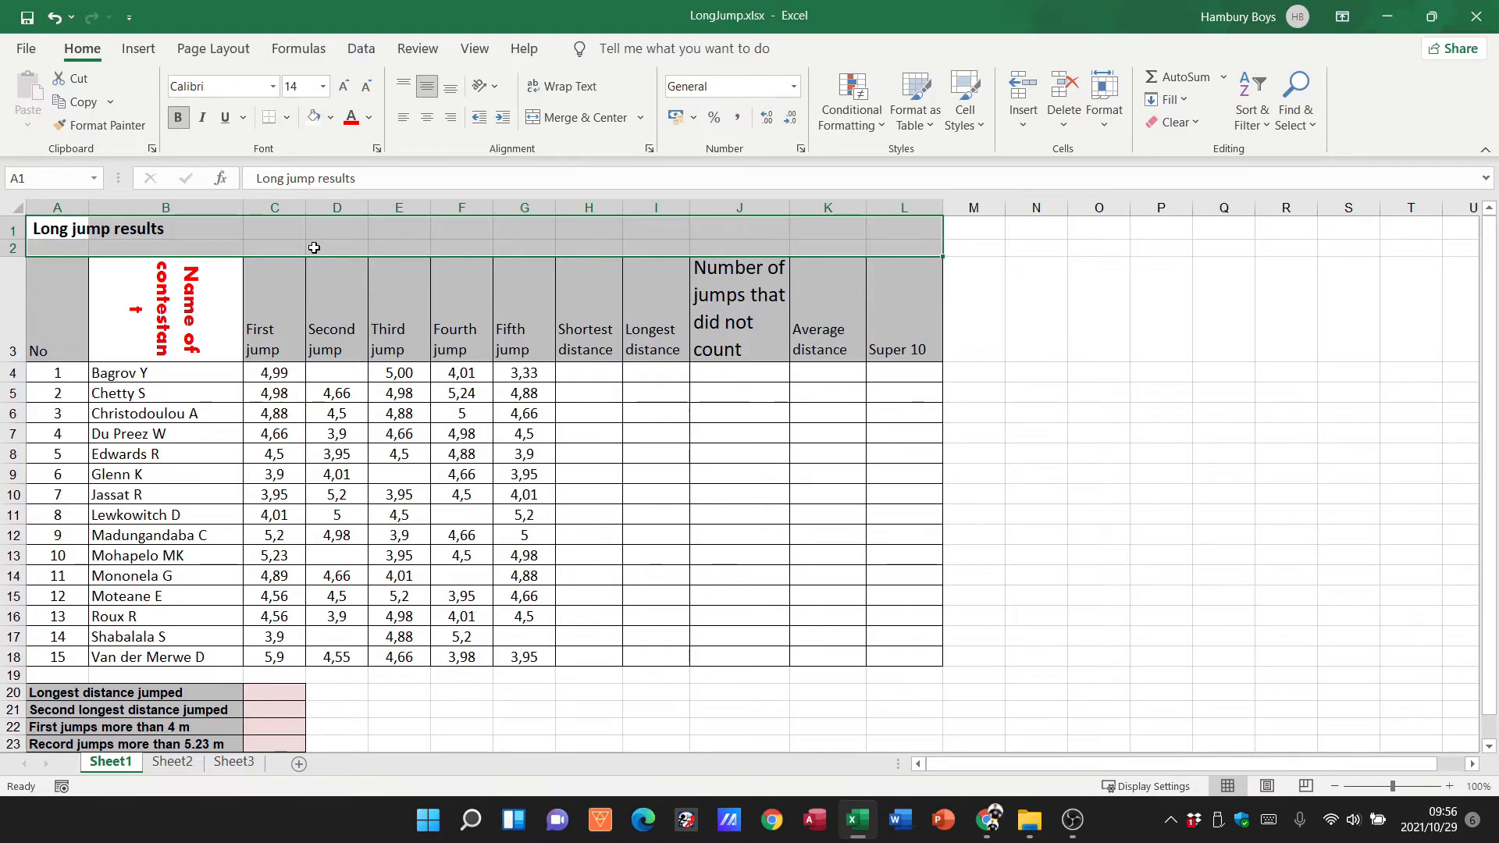
# Merge the Long jump results title over A1:L2 with dark blue fill and red 22-point text
pyautogui.click(578, 116)
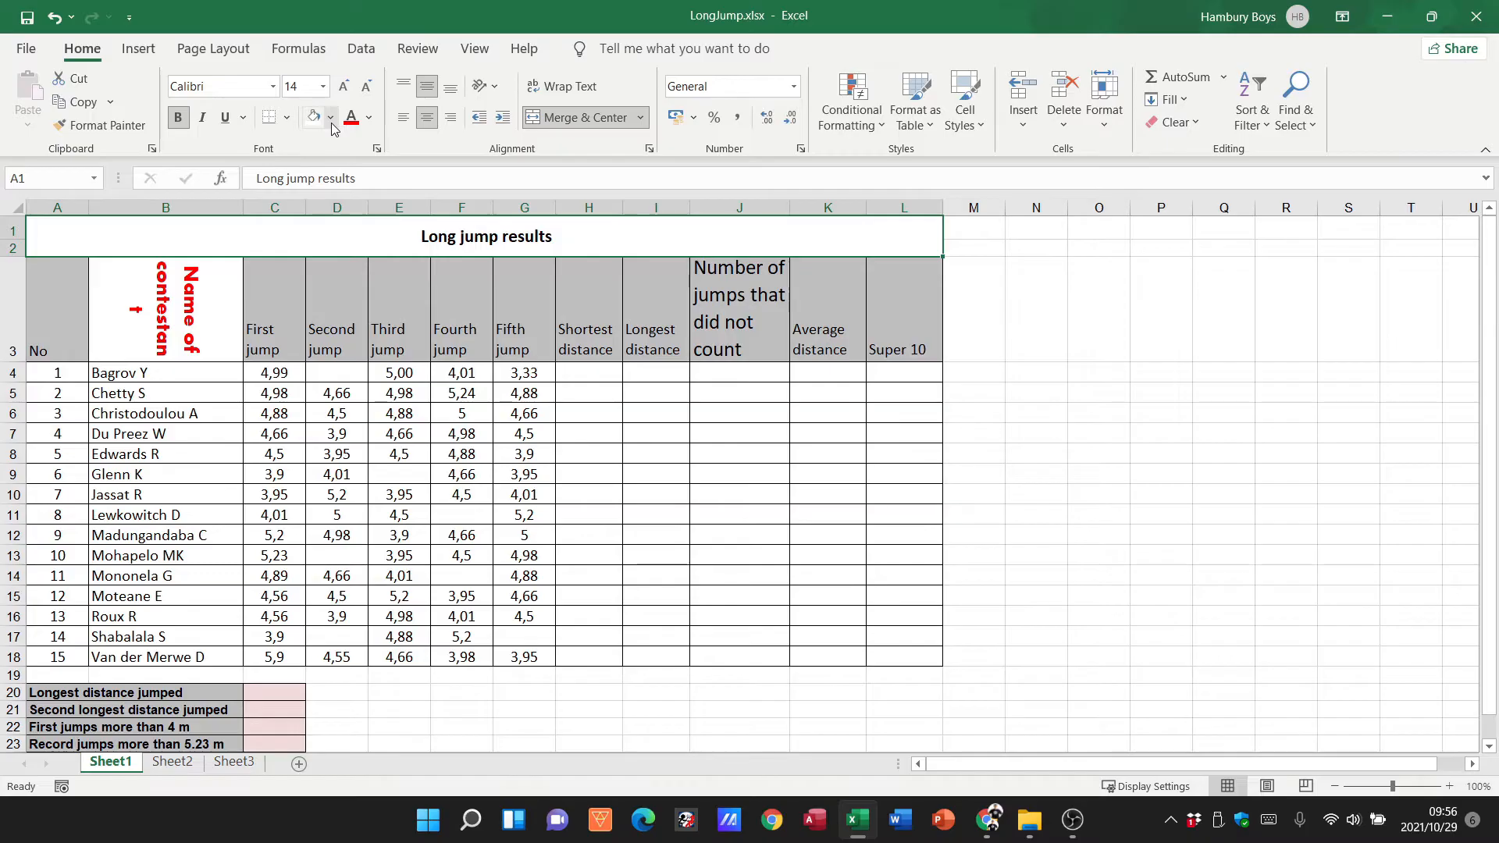
pyautogui.click(313, 118)
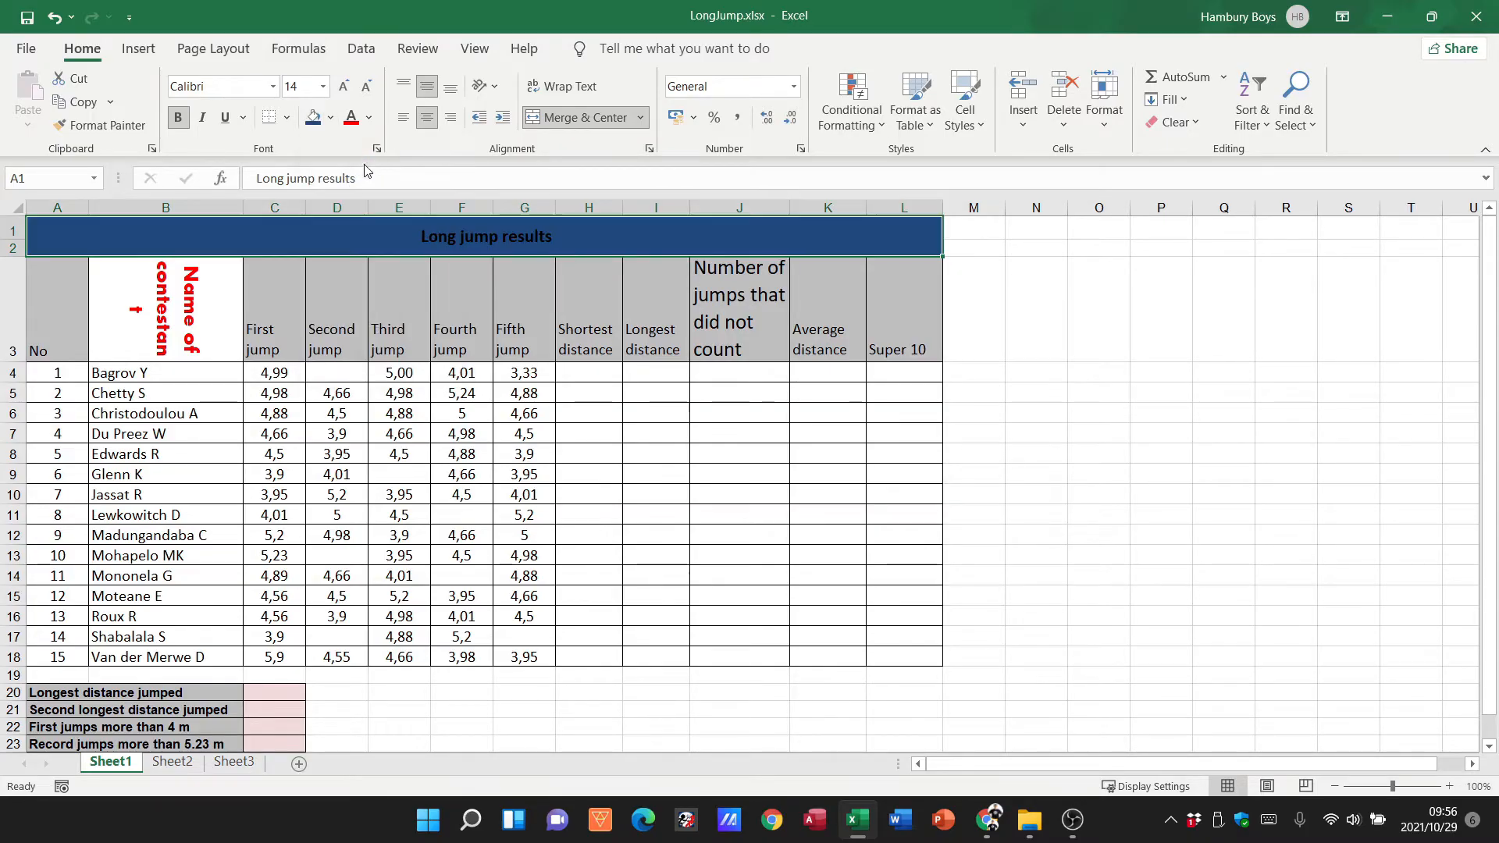
pyautogui.click(350, 116)
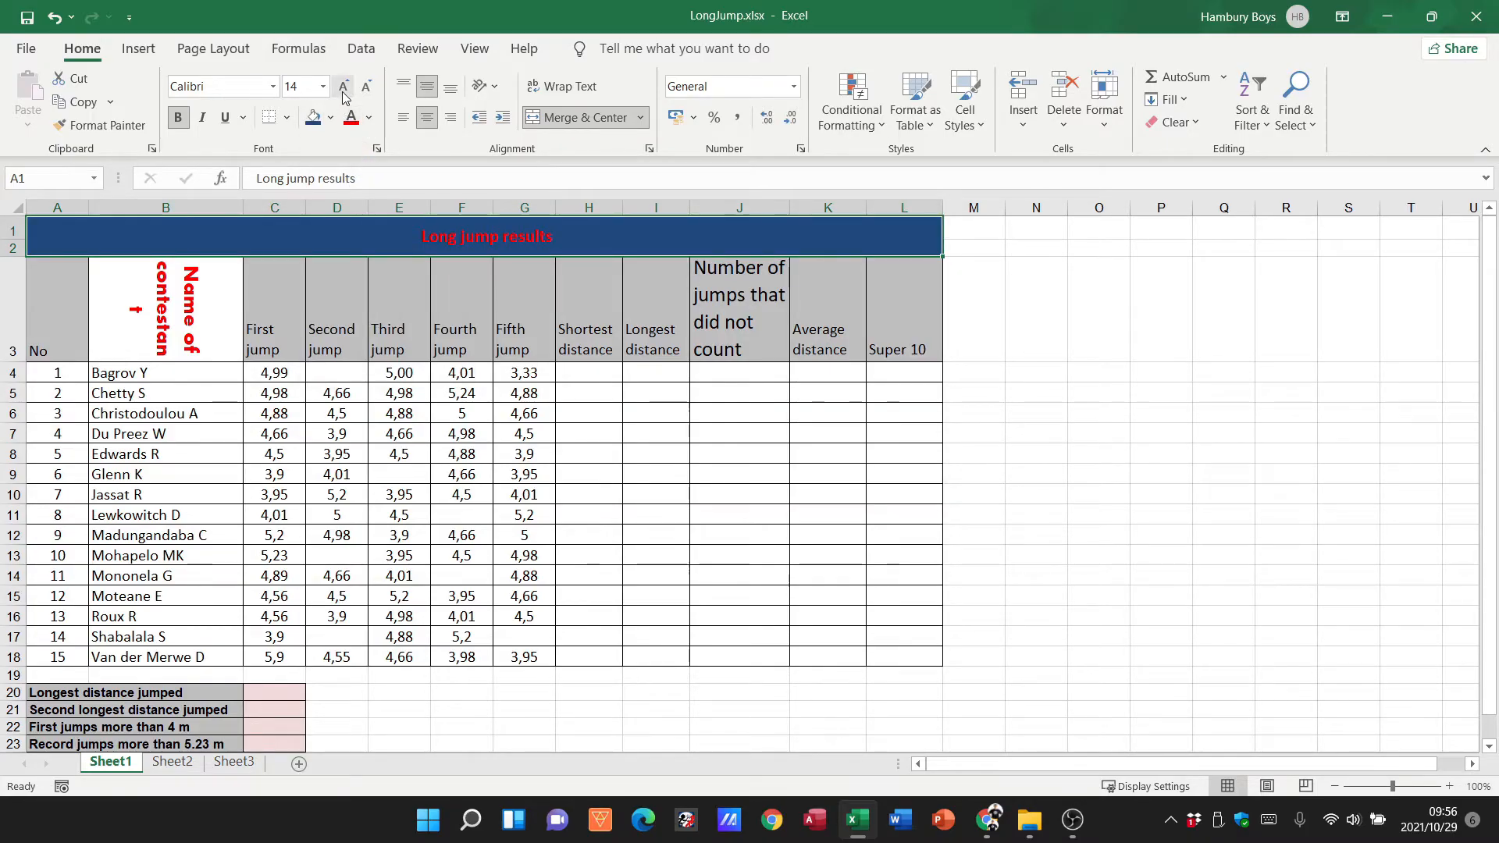
pyautogui.click(341, 86)
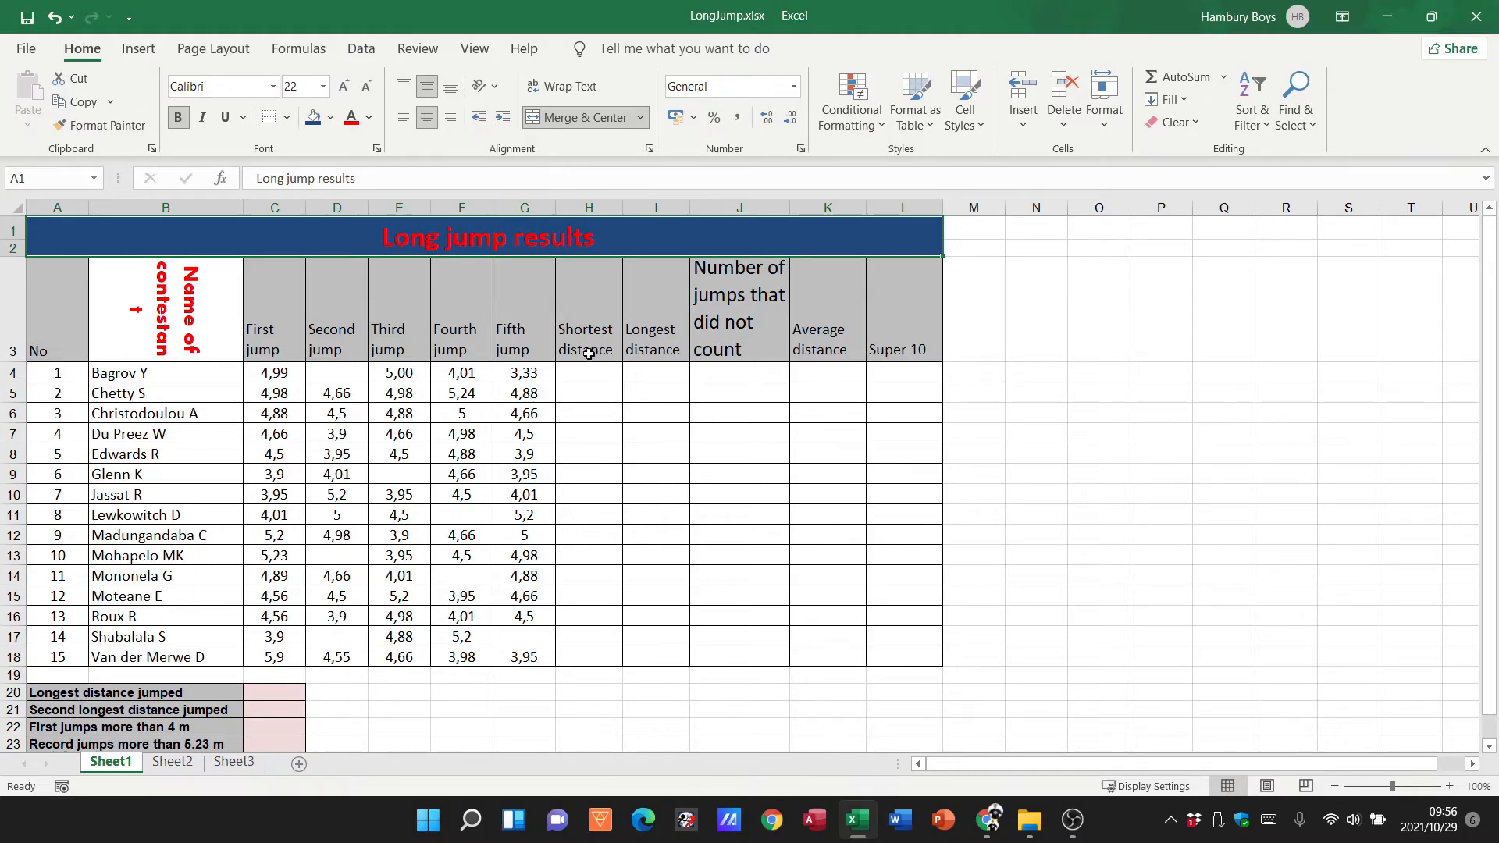
pyautogui.moveTo(638, 423)
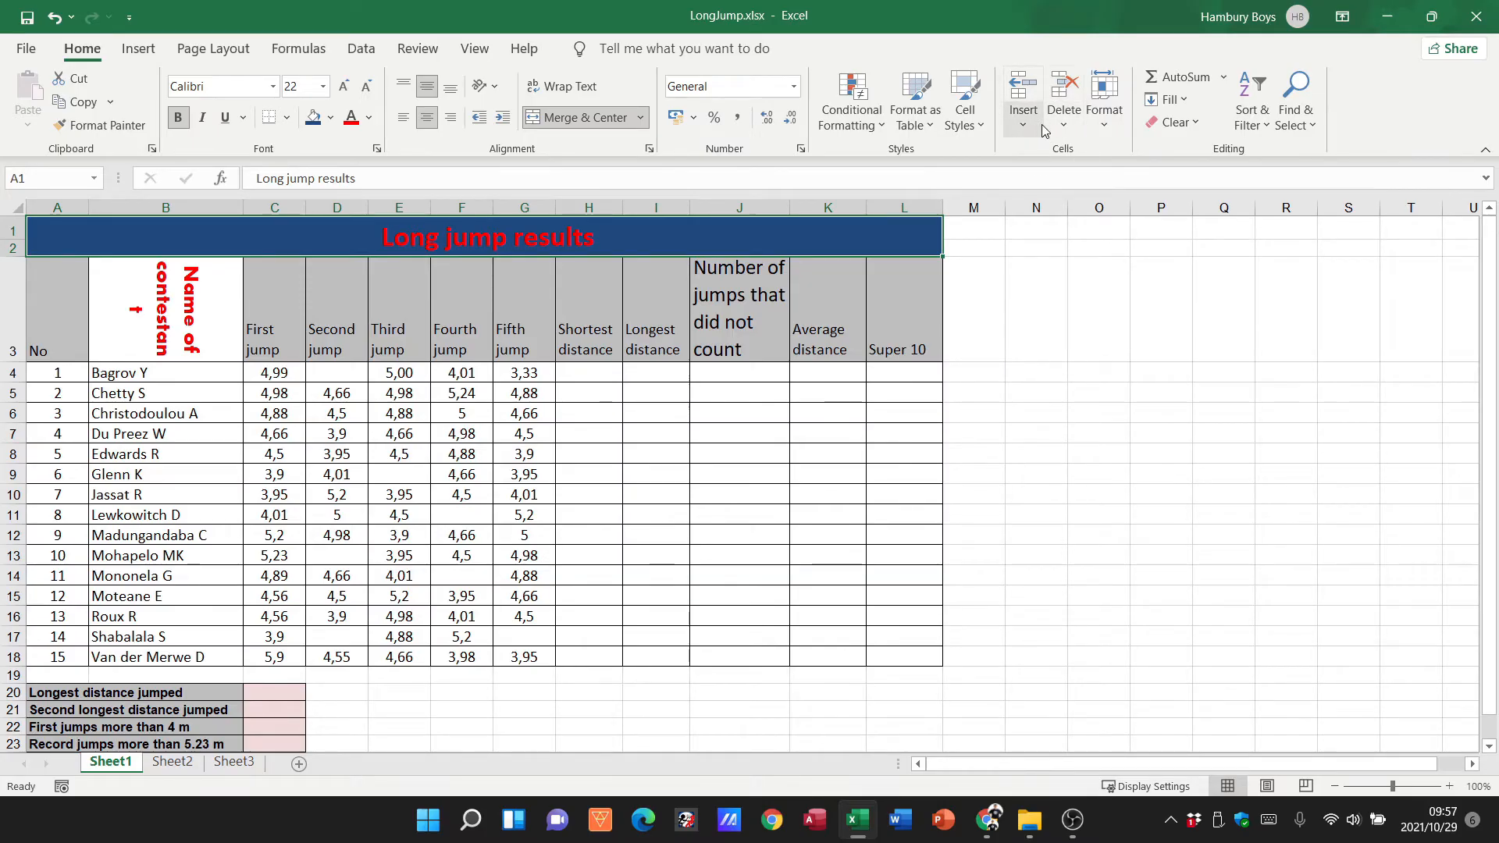
pyautogui.click(1022, 124)
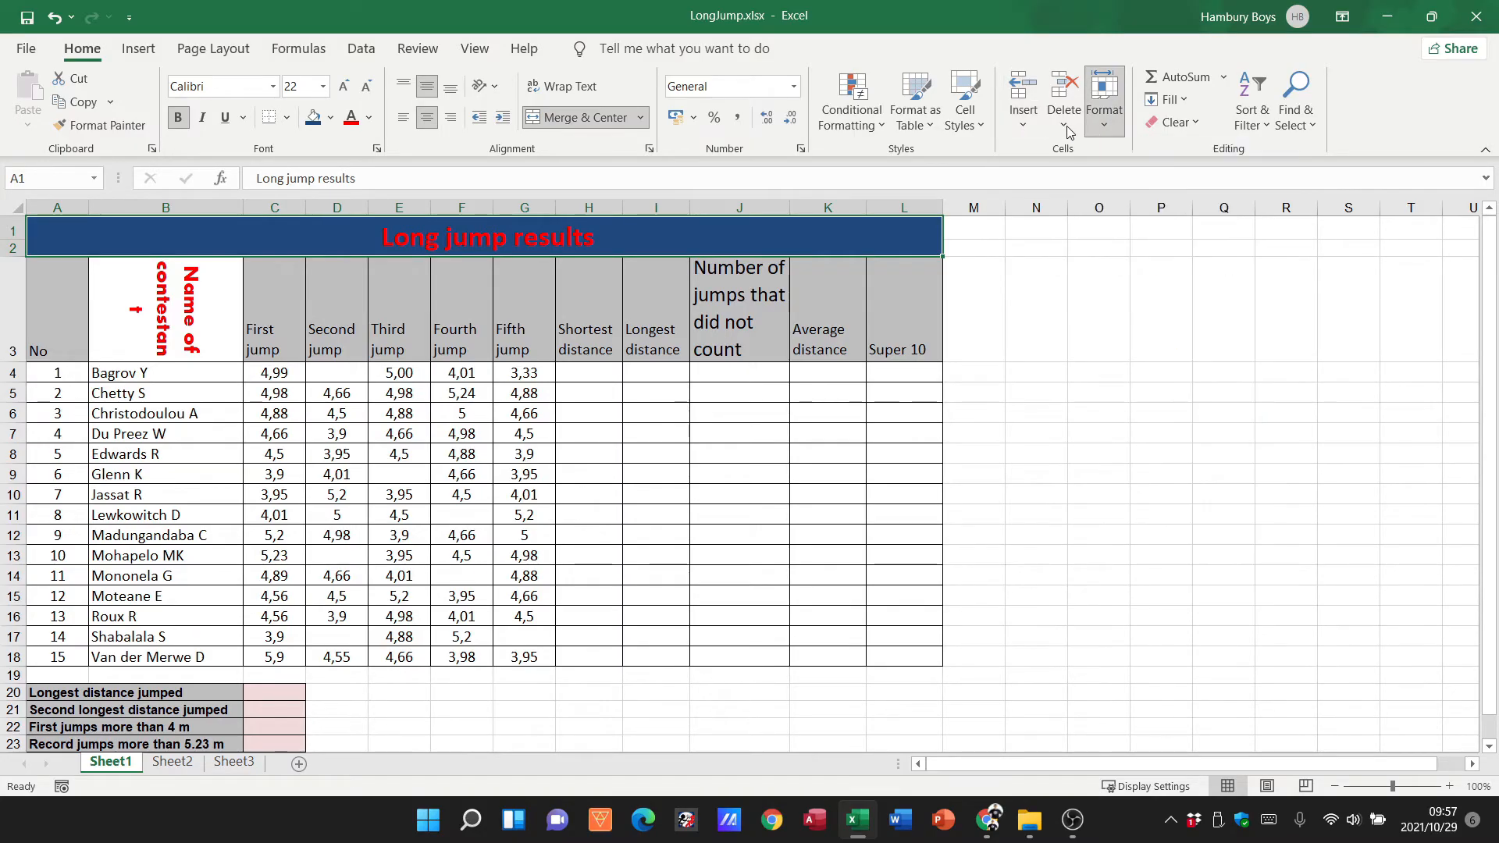
pyautogui.click(1104, 101)
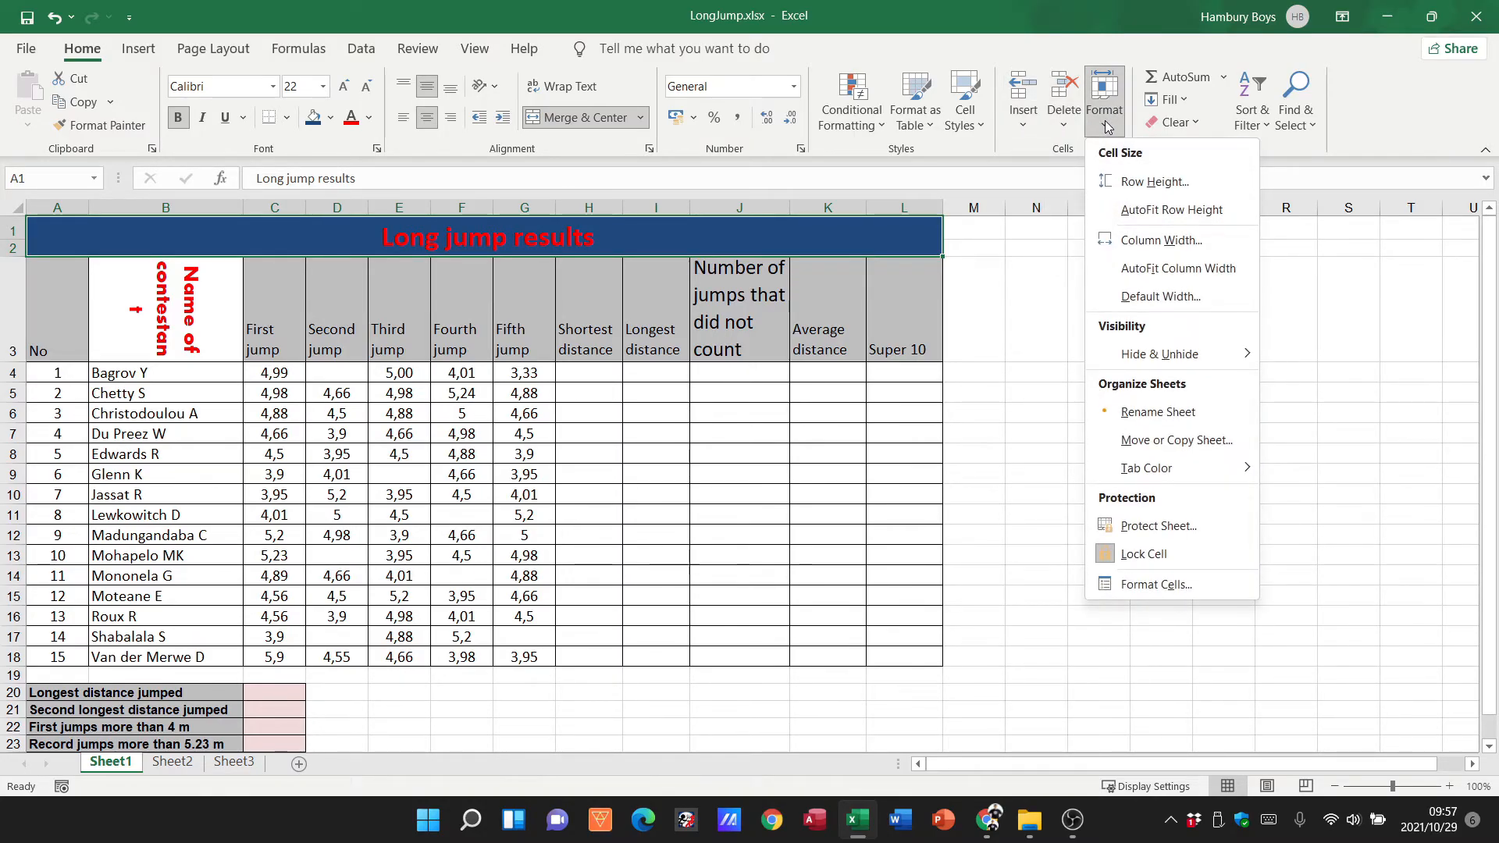
pyautogui.moveTo(1153, 180)
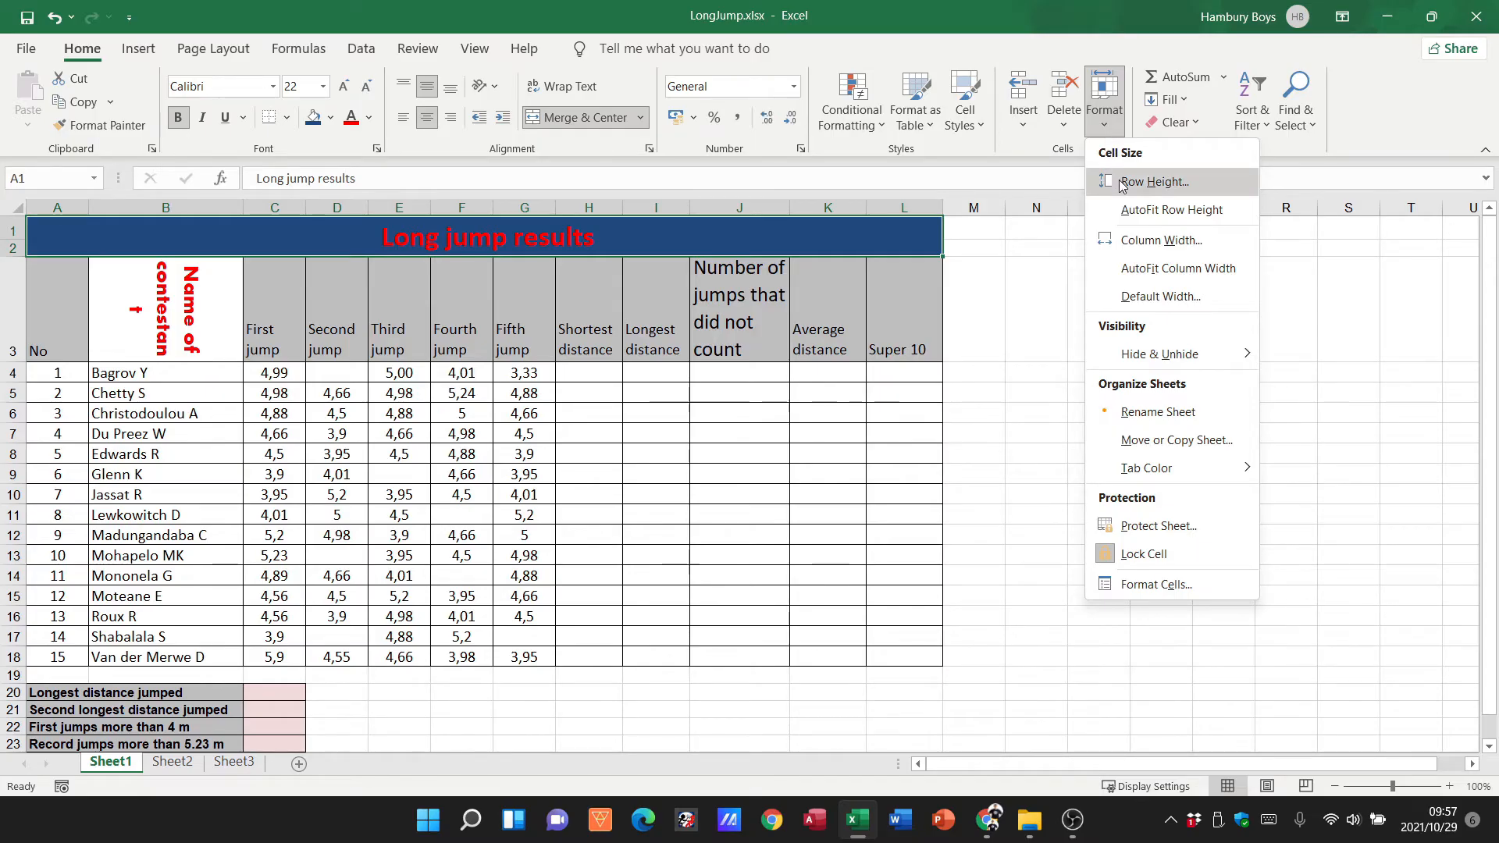
pyautogui.moveTo(1160, 239)
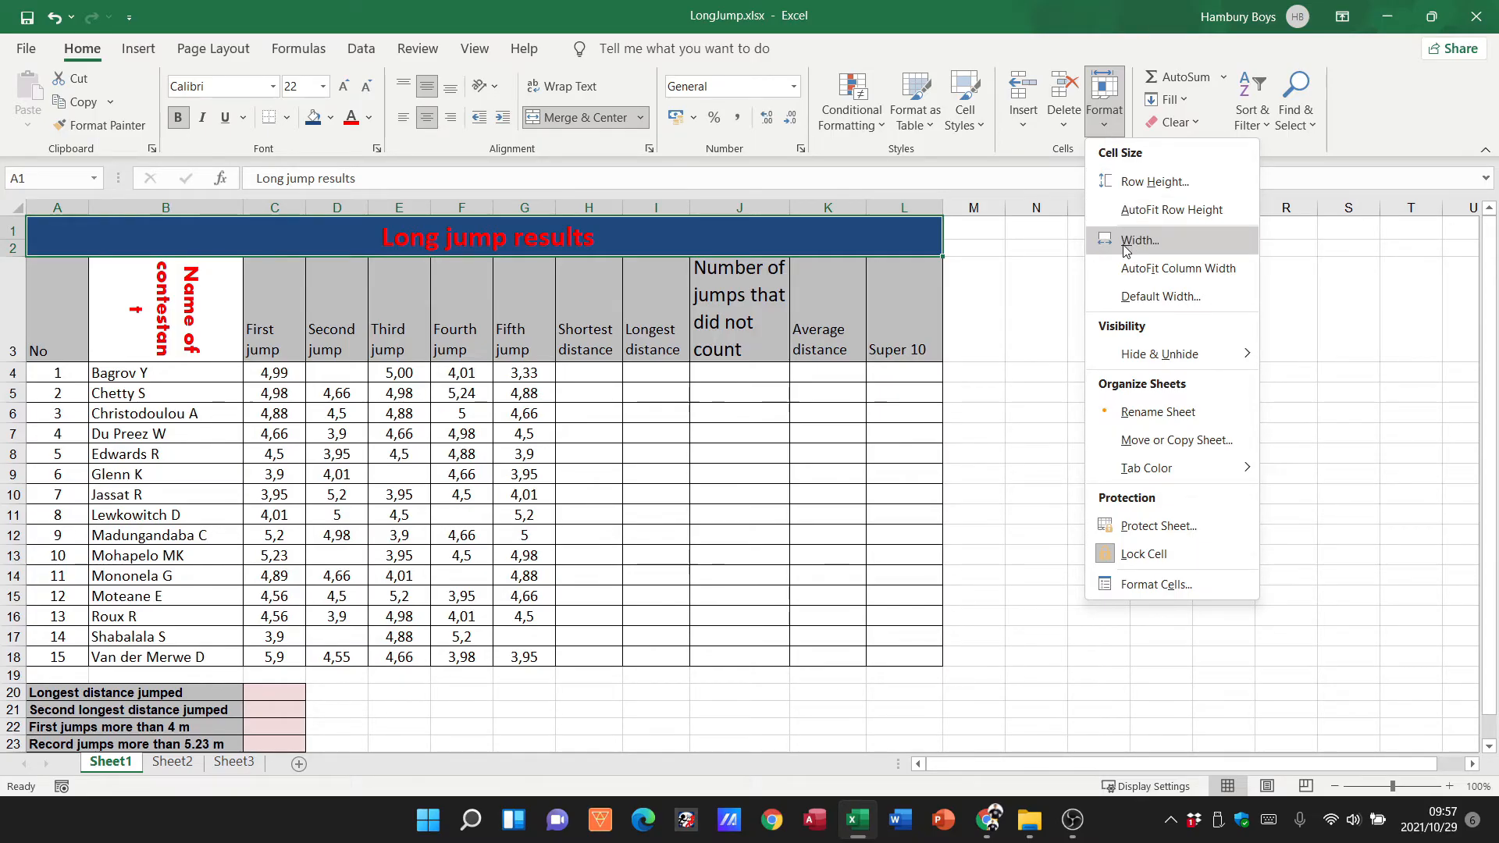
pyautogui.click(1154, 182)
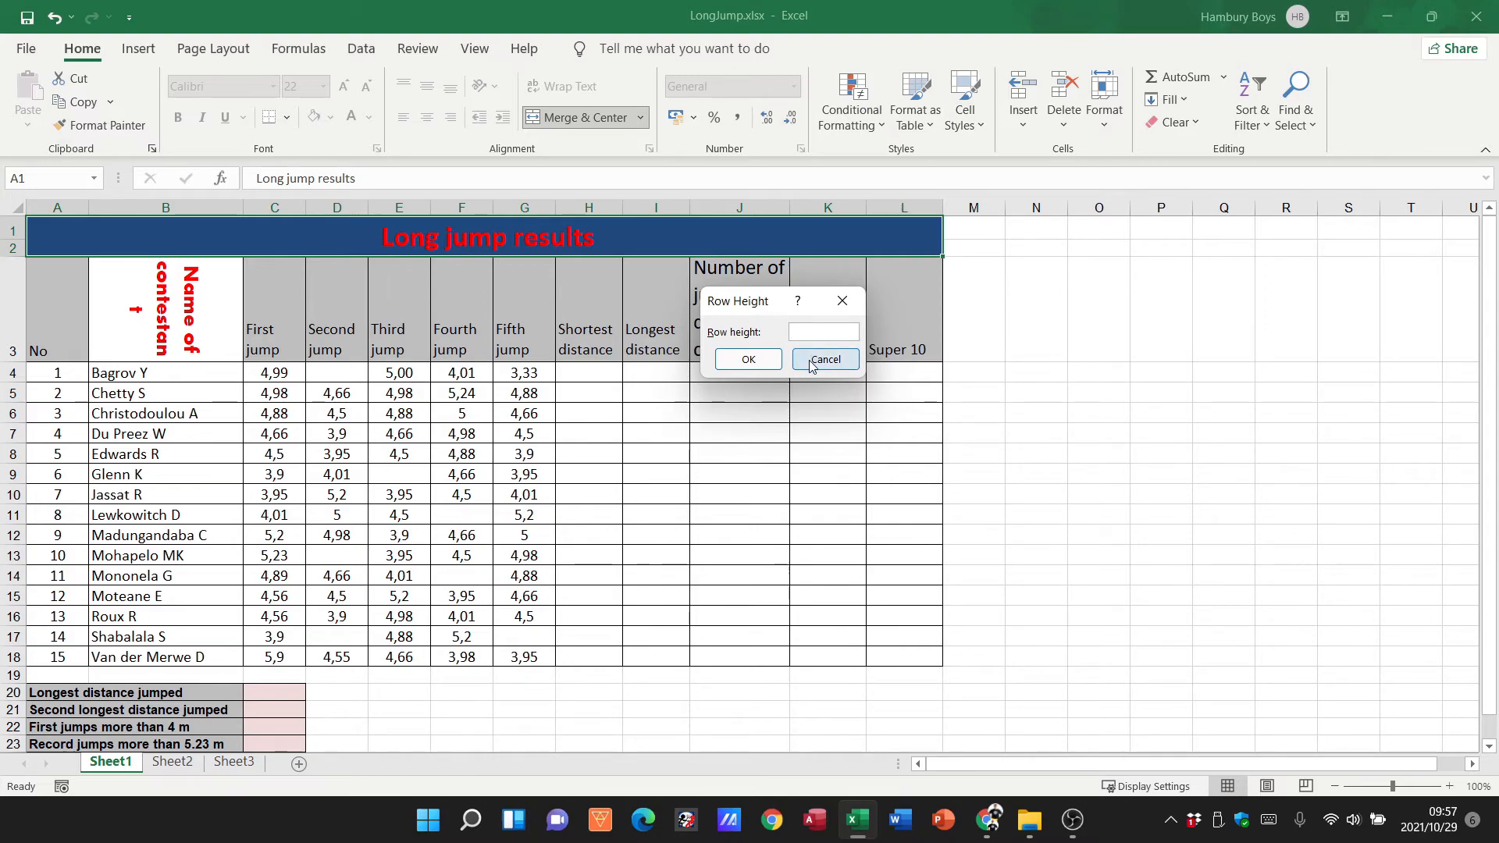
pyautogui.click(1103, 99)
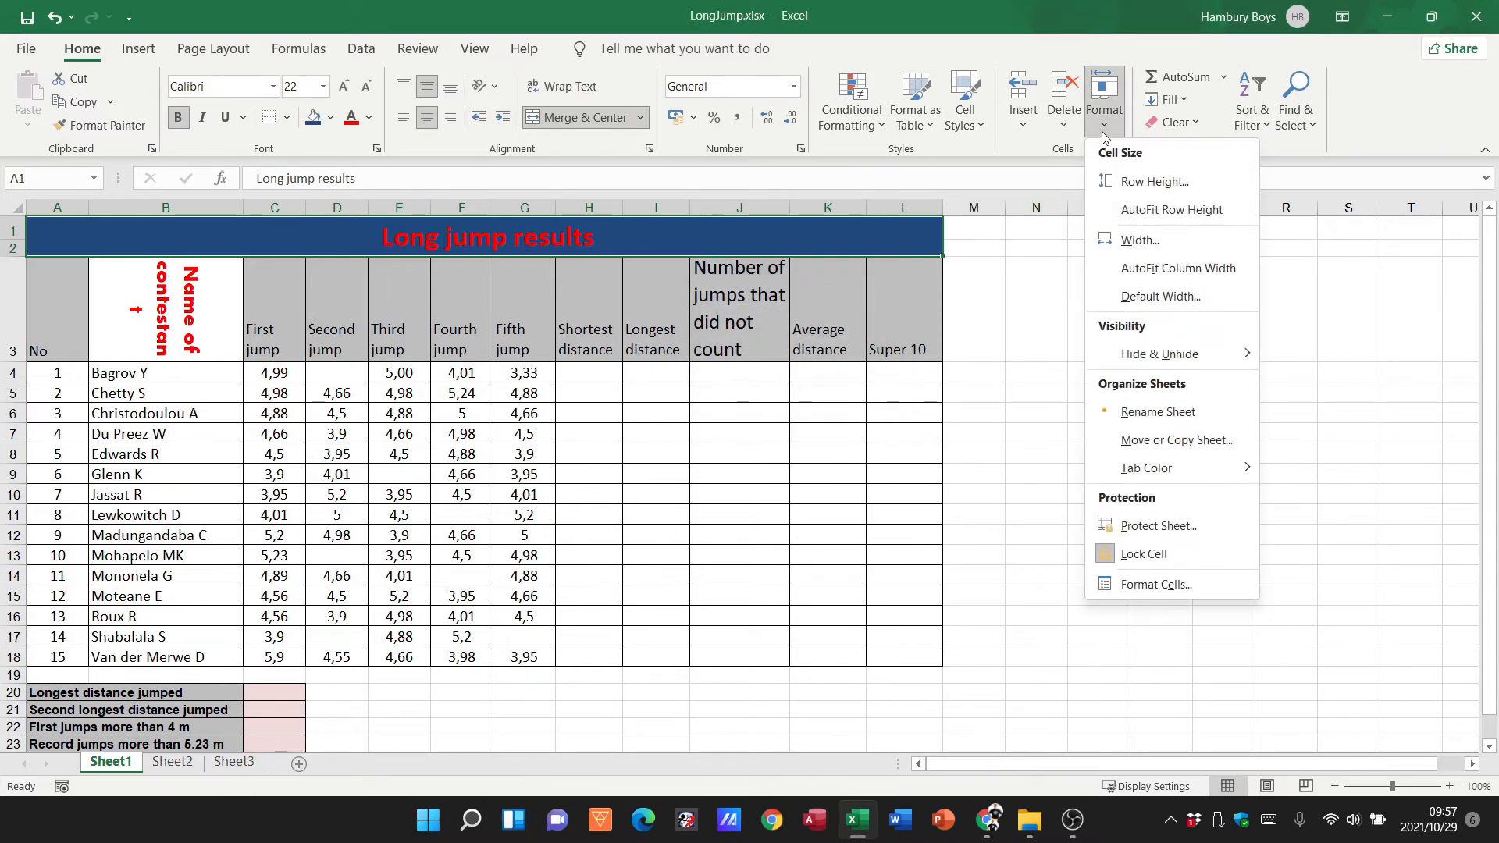
pyautogui.click(1140, 239)
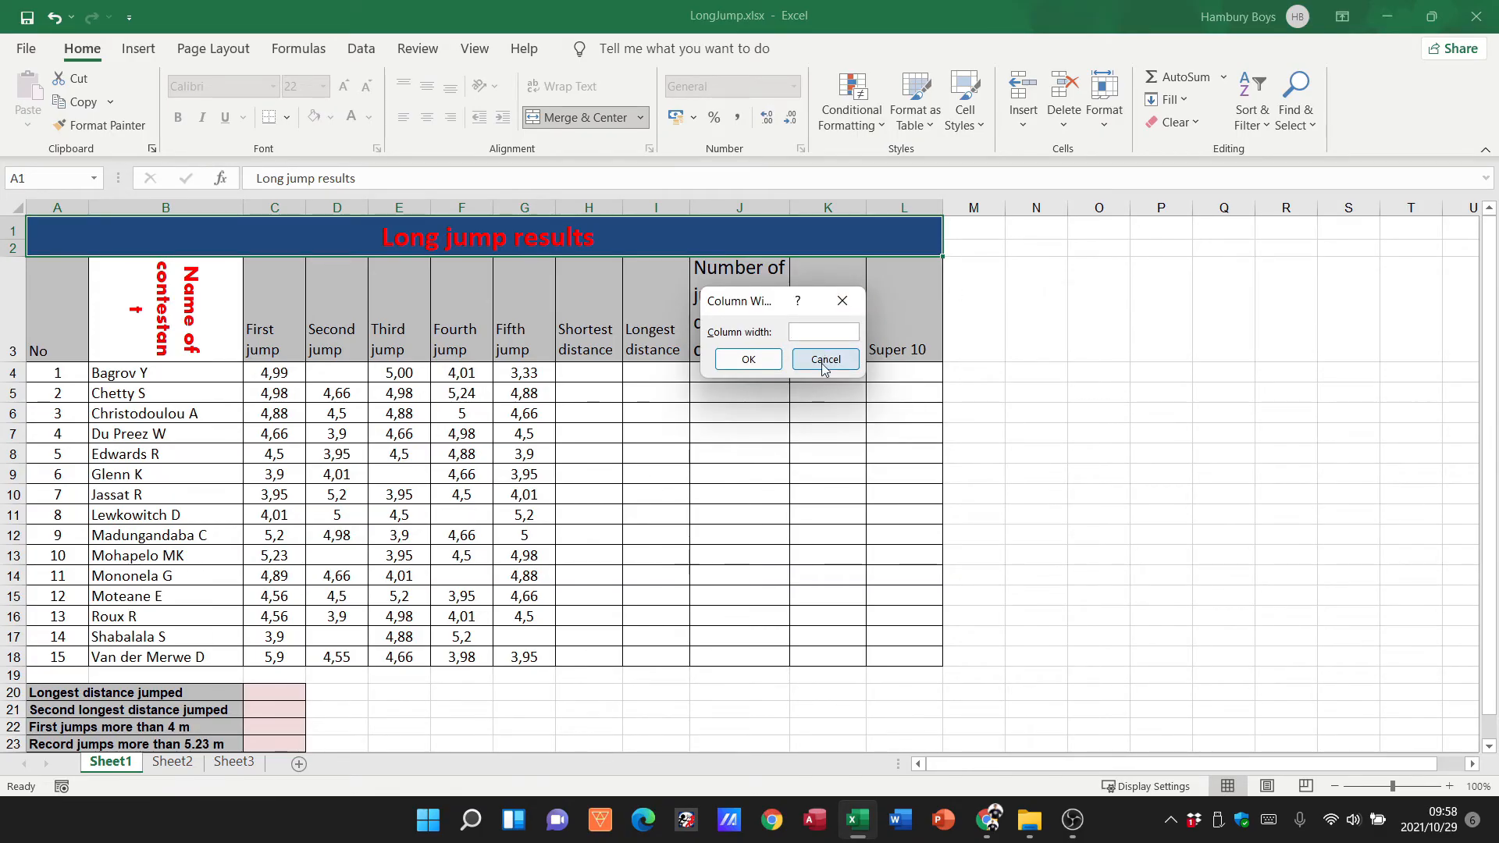
pyautogui.click(825, 359)
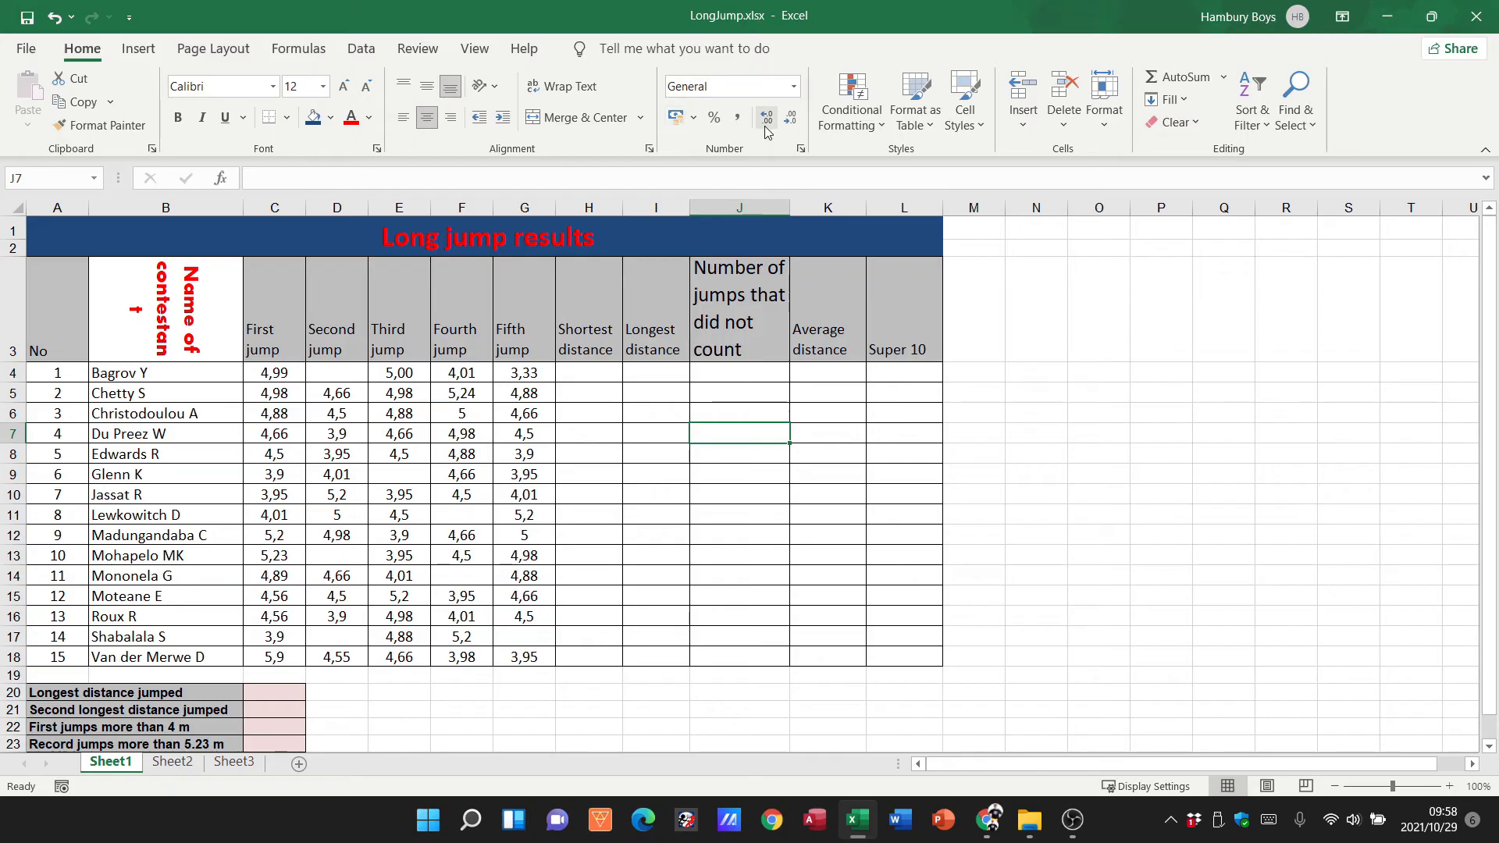
# Enter 5 in K7 under Average distance and format it as currency (R5,00)
pyautogui.click(827, 434)
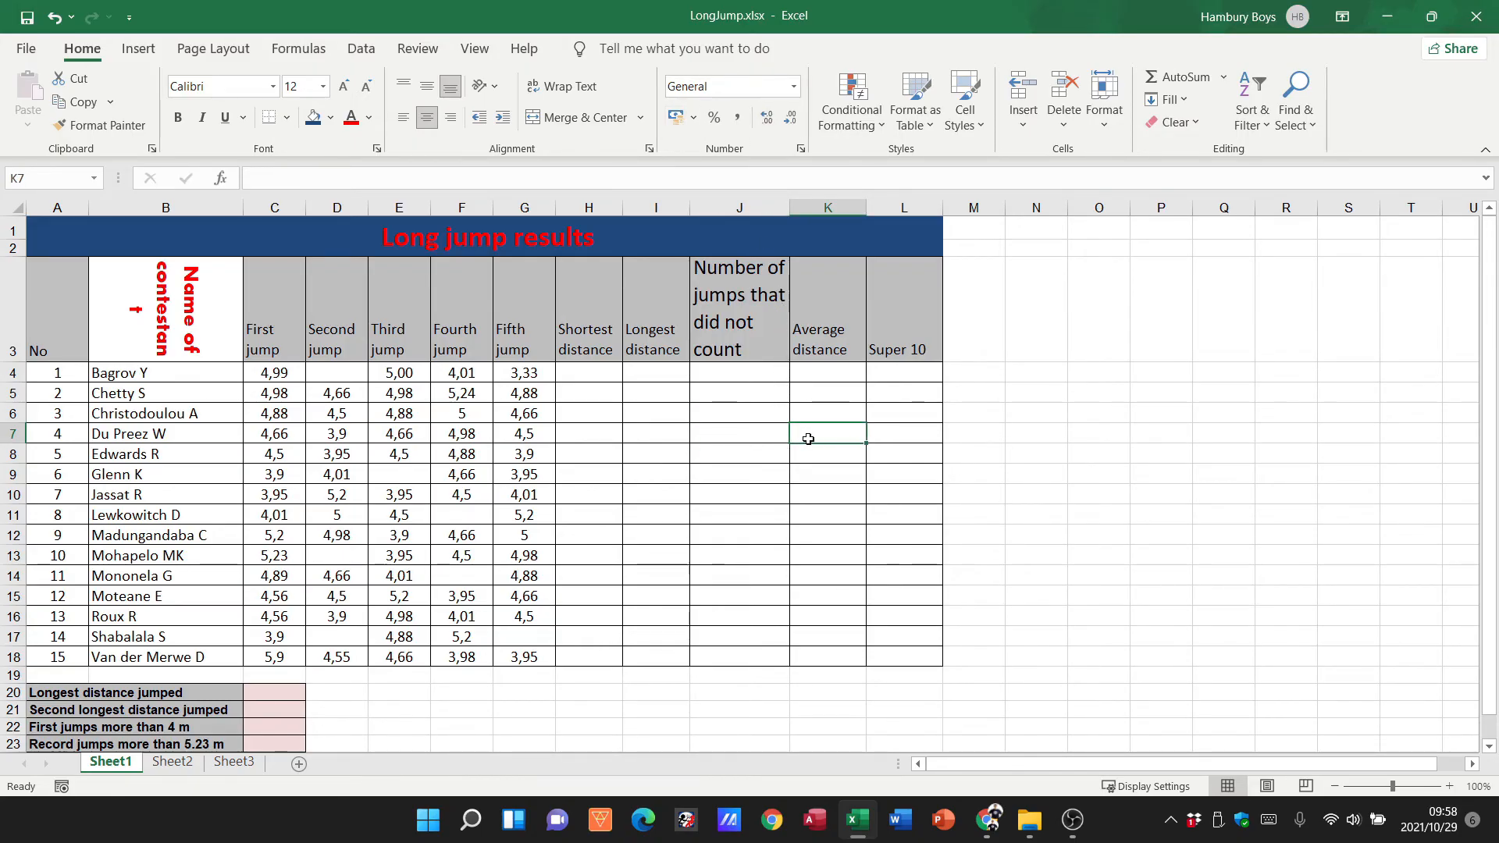
pyautogui.write('5')
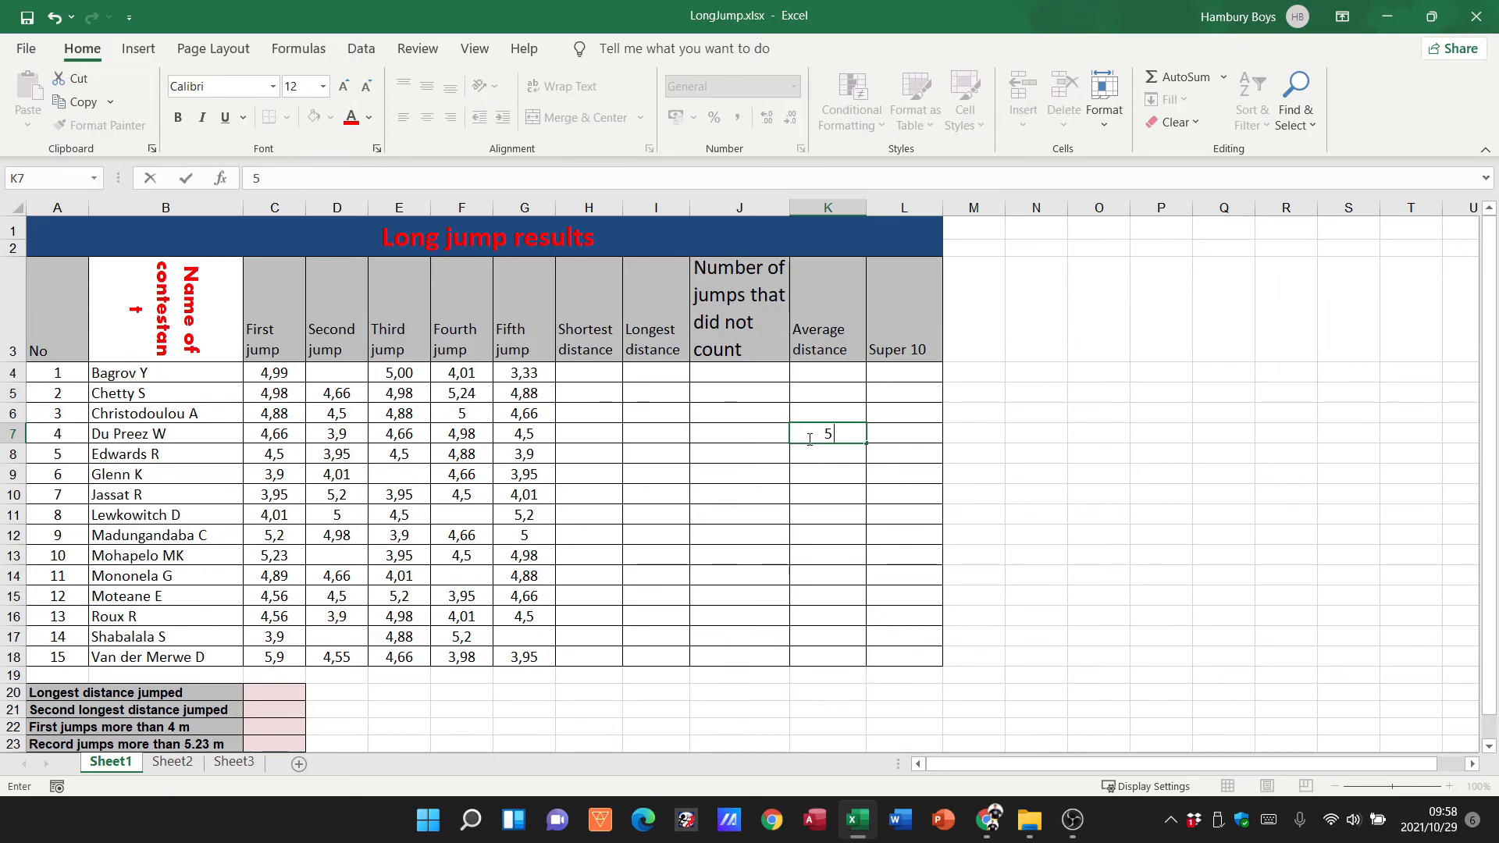
pyautogui.click(827, 534)
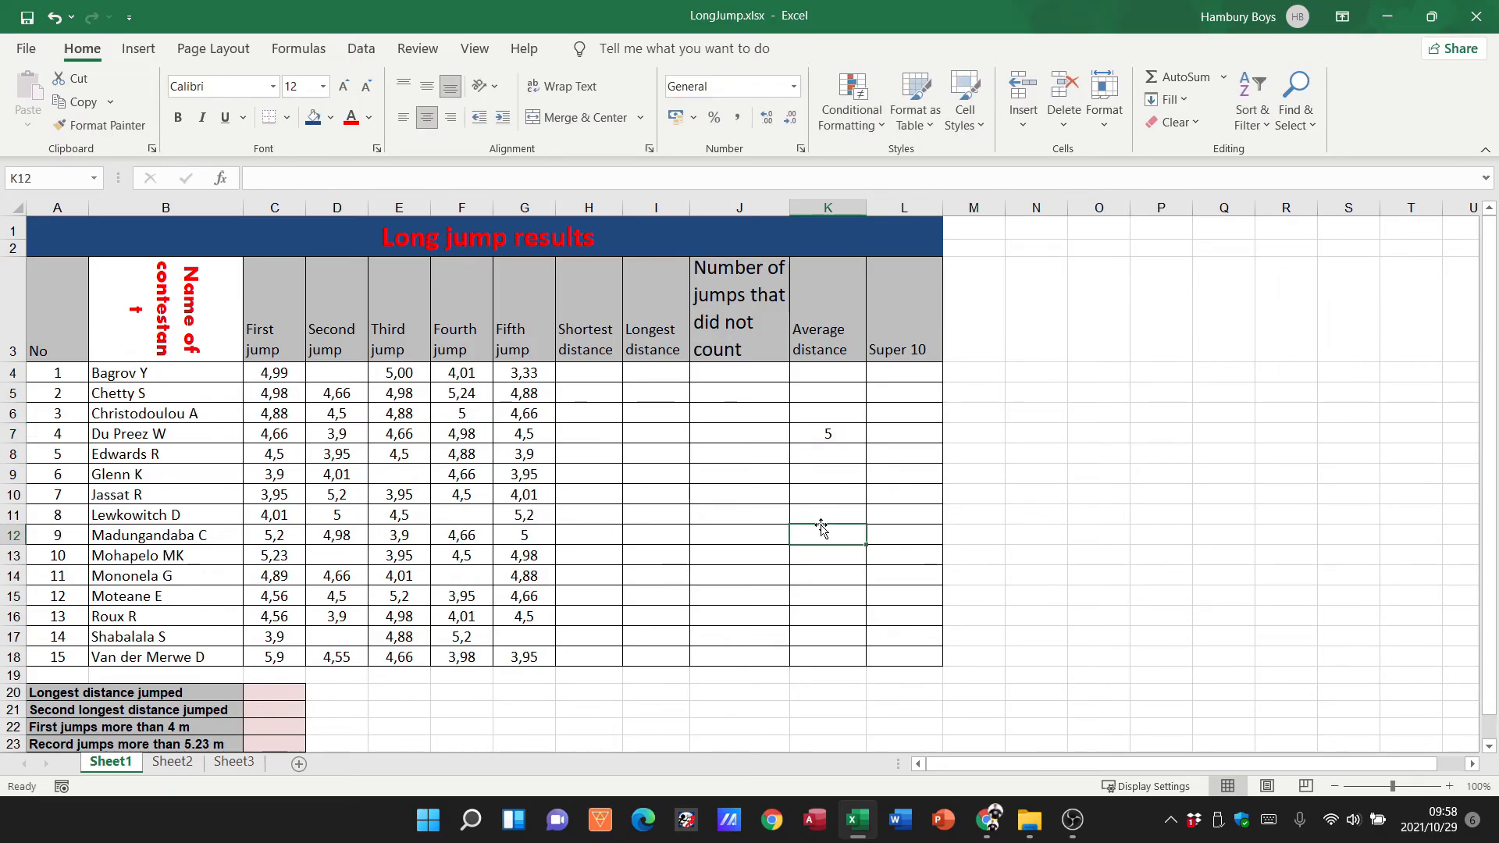
pyautogui.click(827, 433)
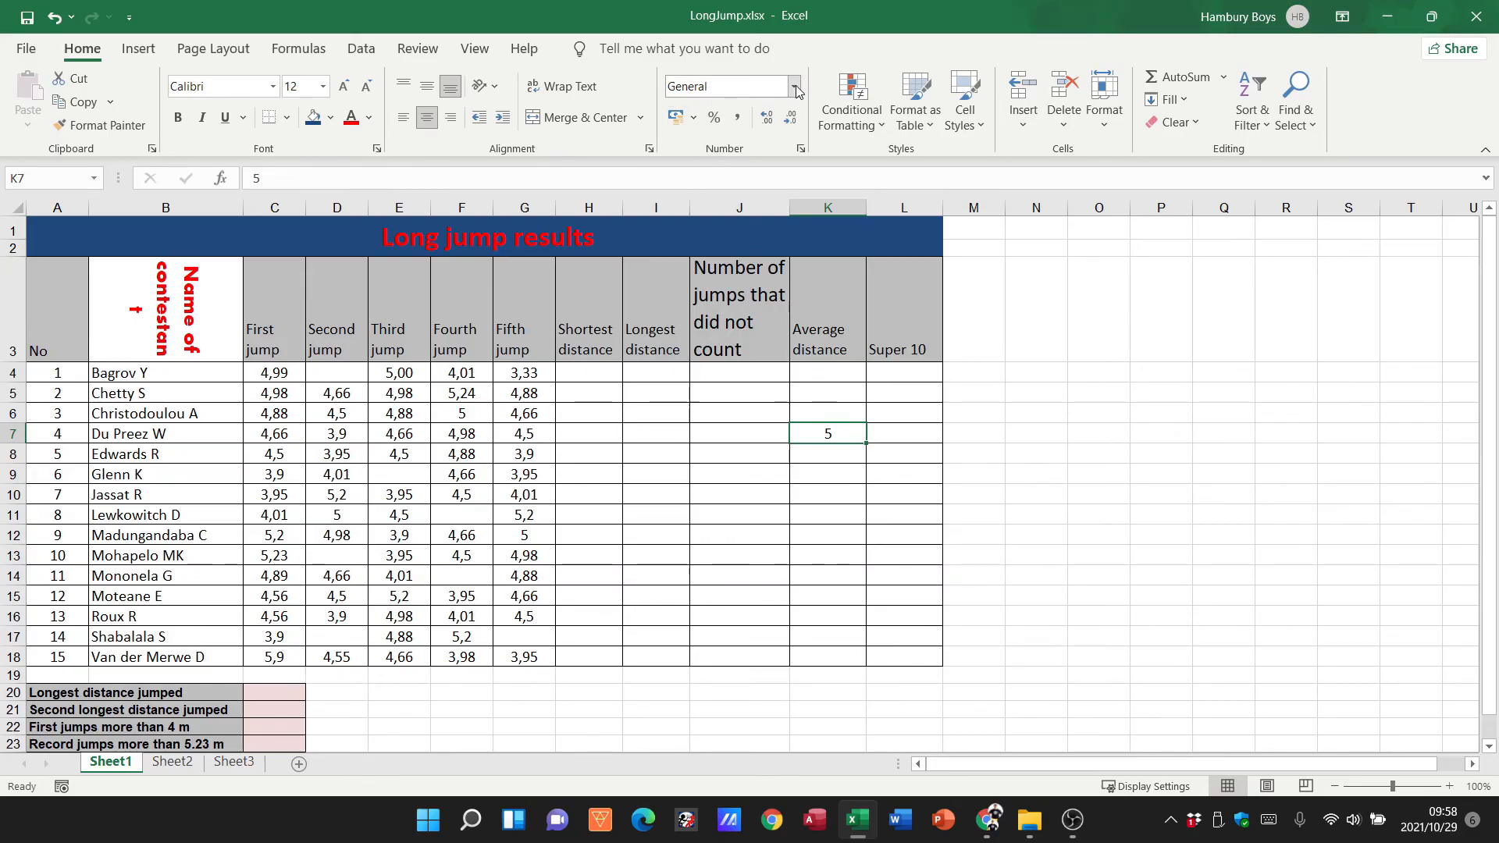
pyautogui.click(793, 86)
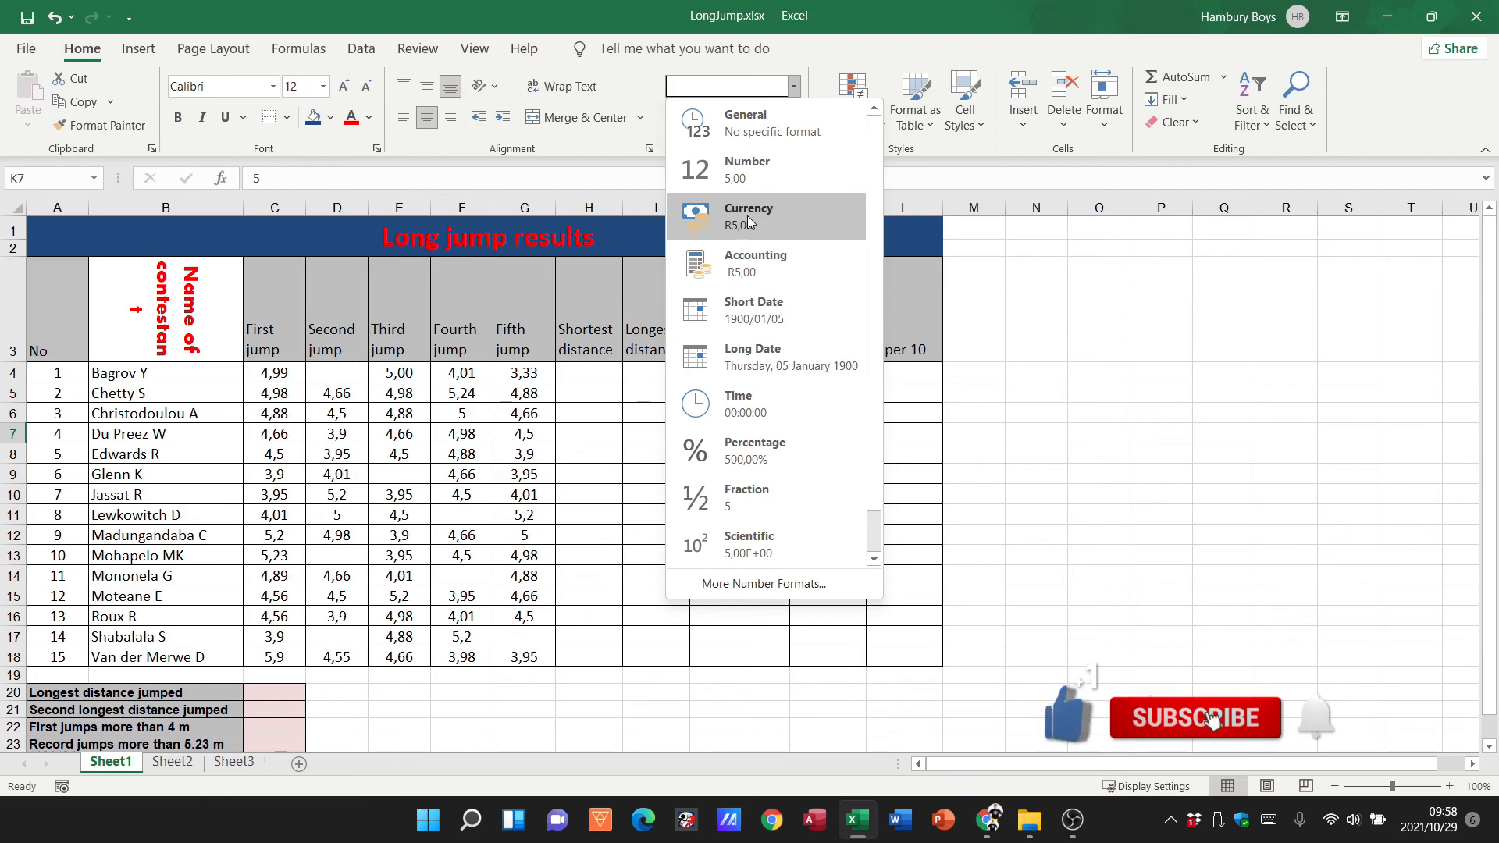
pyautogui.click(749, 217)
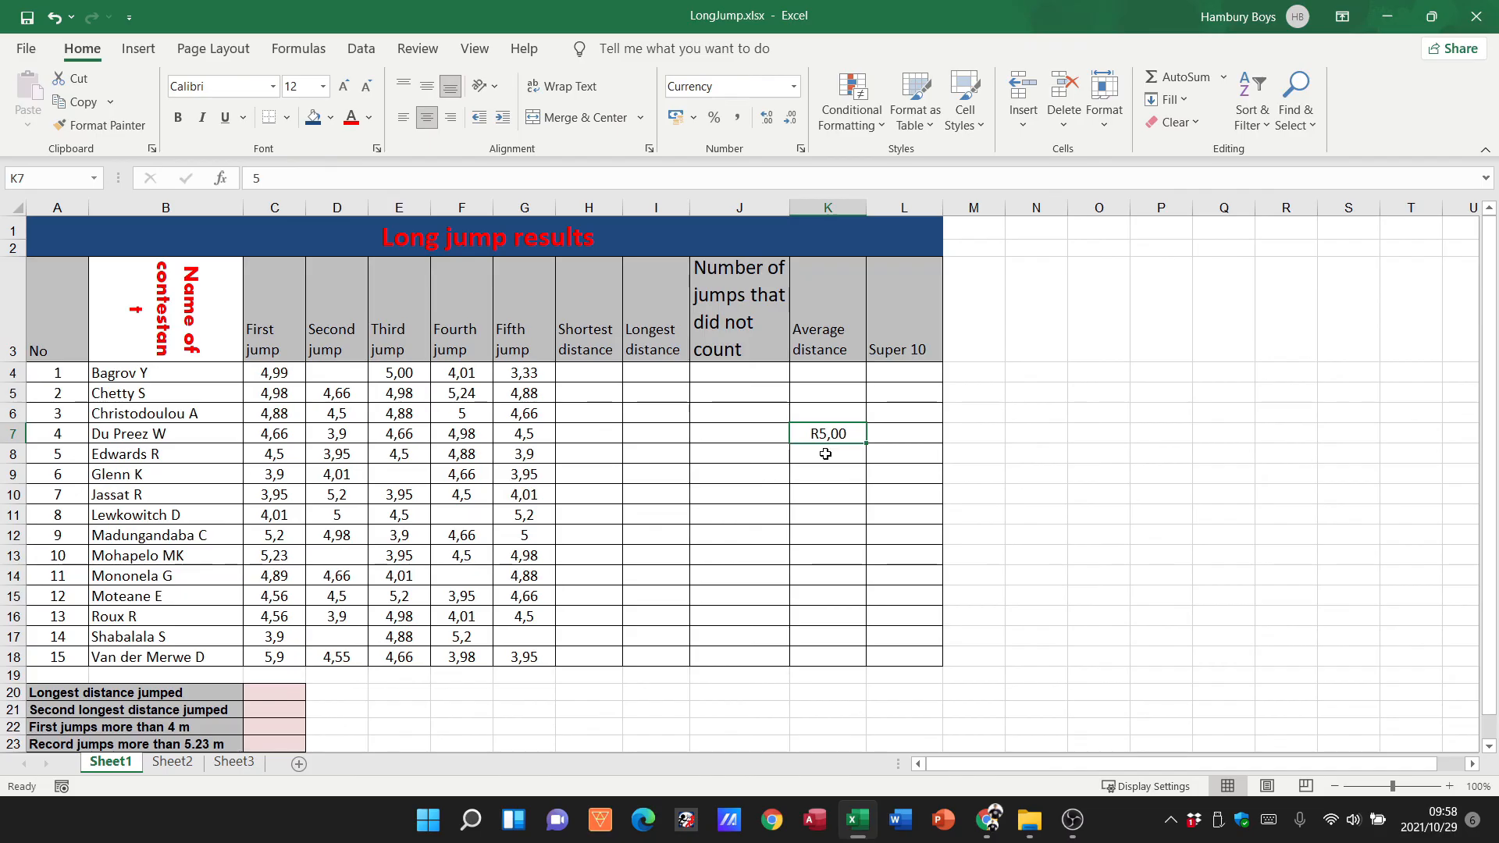
pyautogui.click(1450, 787)
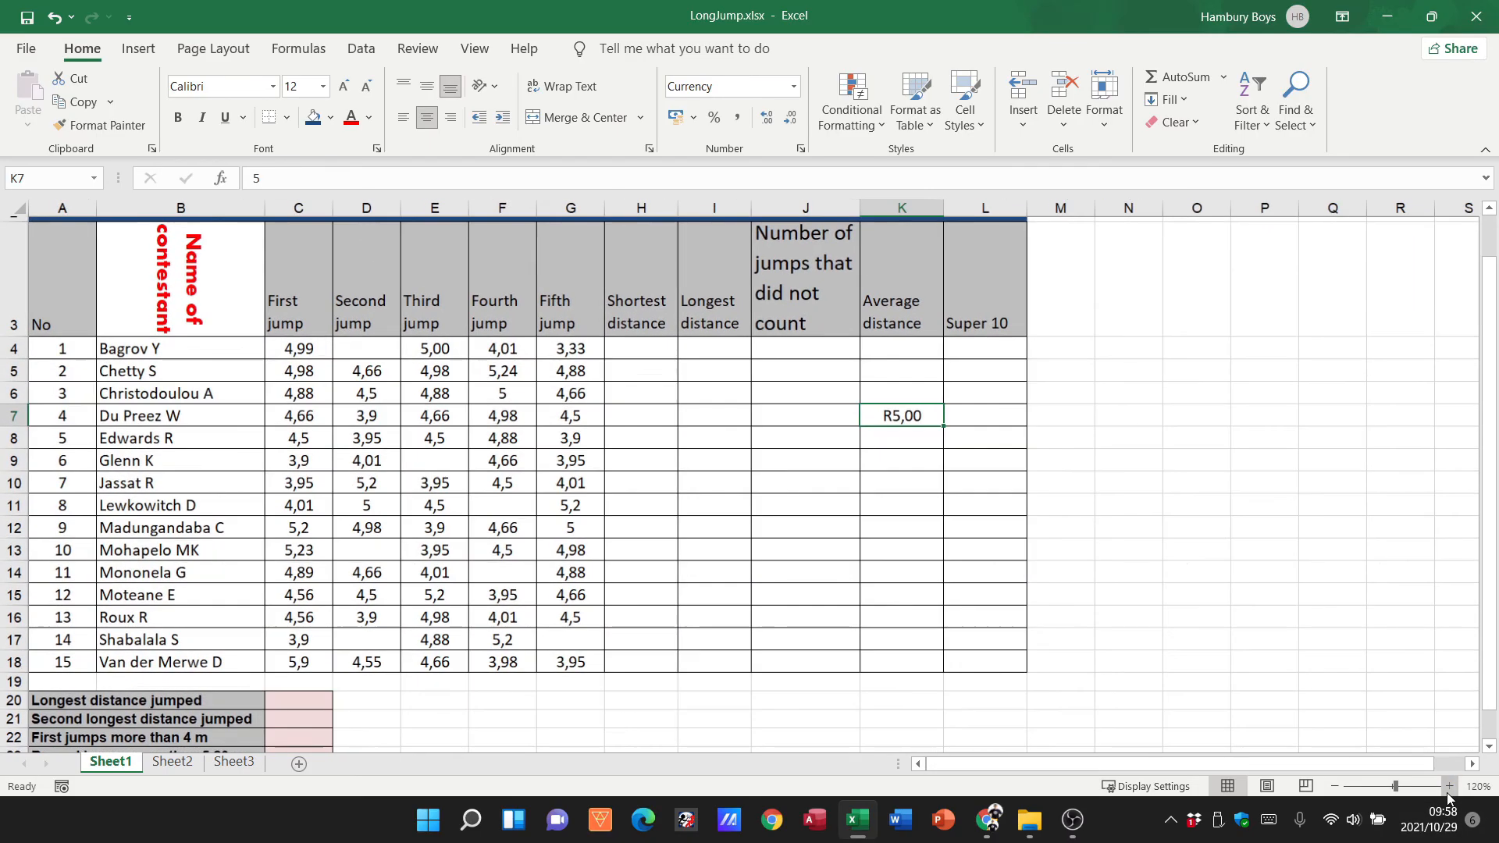